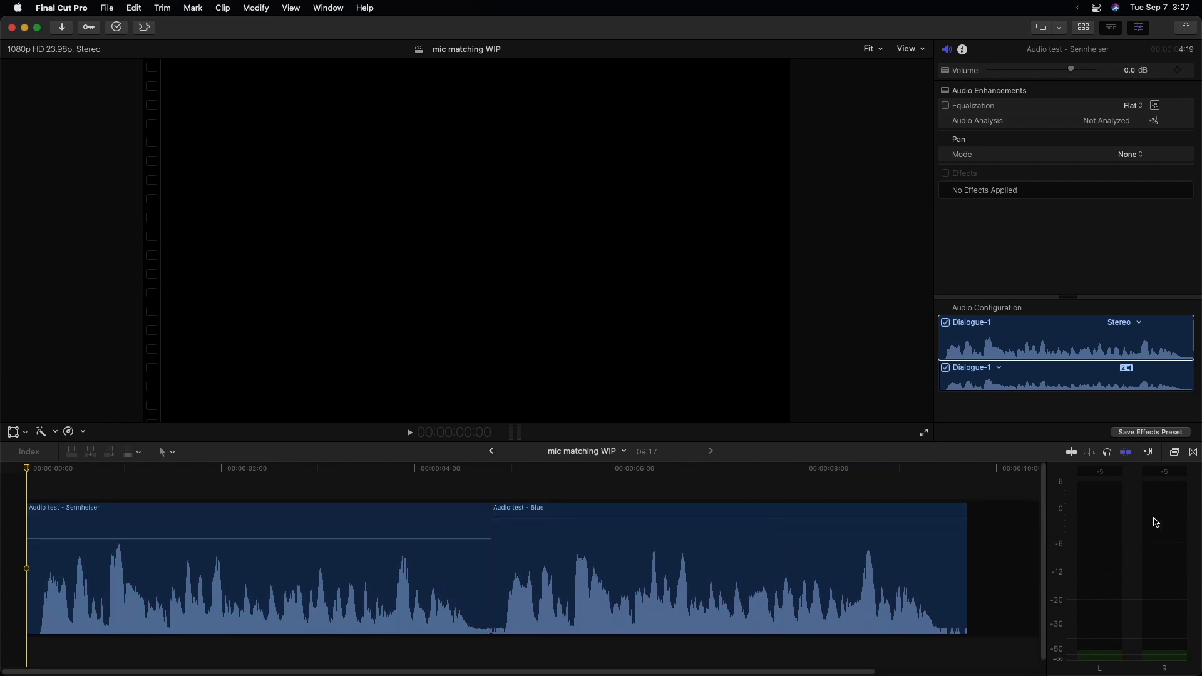
Compare both test clips by ear, then bring up the automatic audio enhancements list
{"action": "key", "text": "shift+cmd+8"}
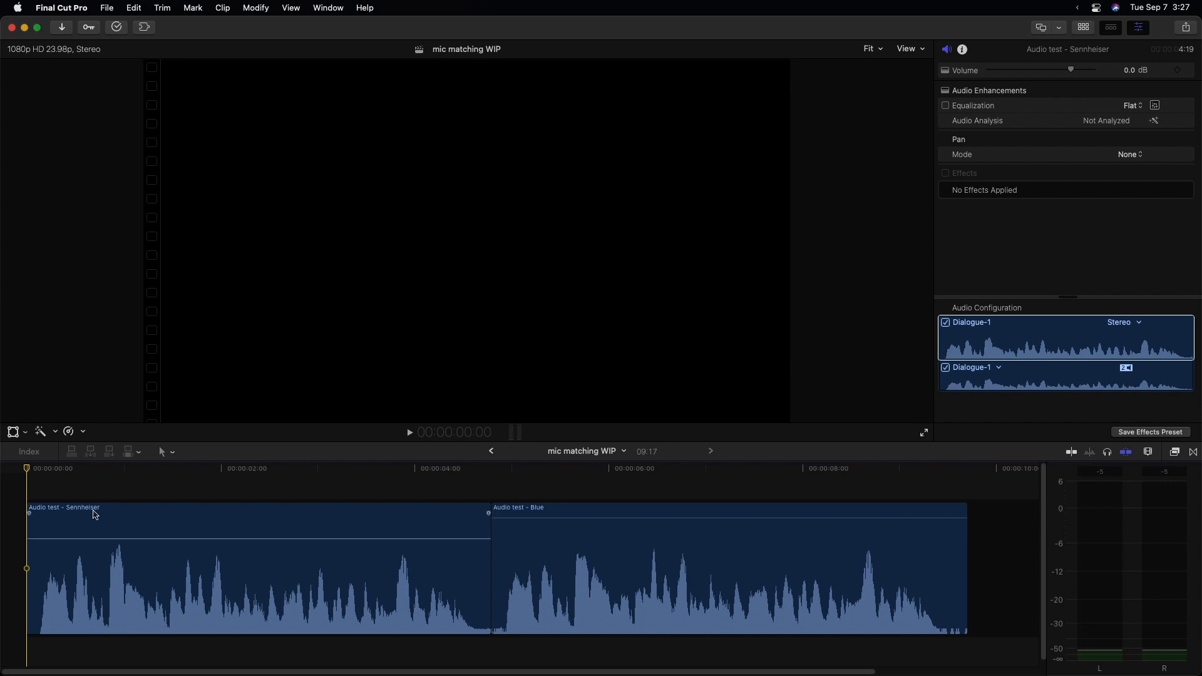
{"action": "mouse_move", "coordinate": [83, 513]}
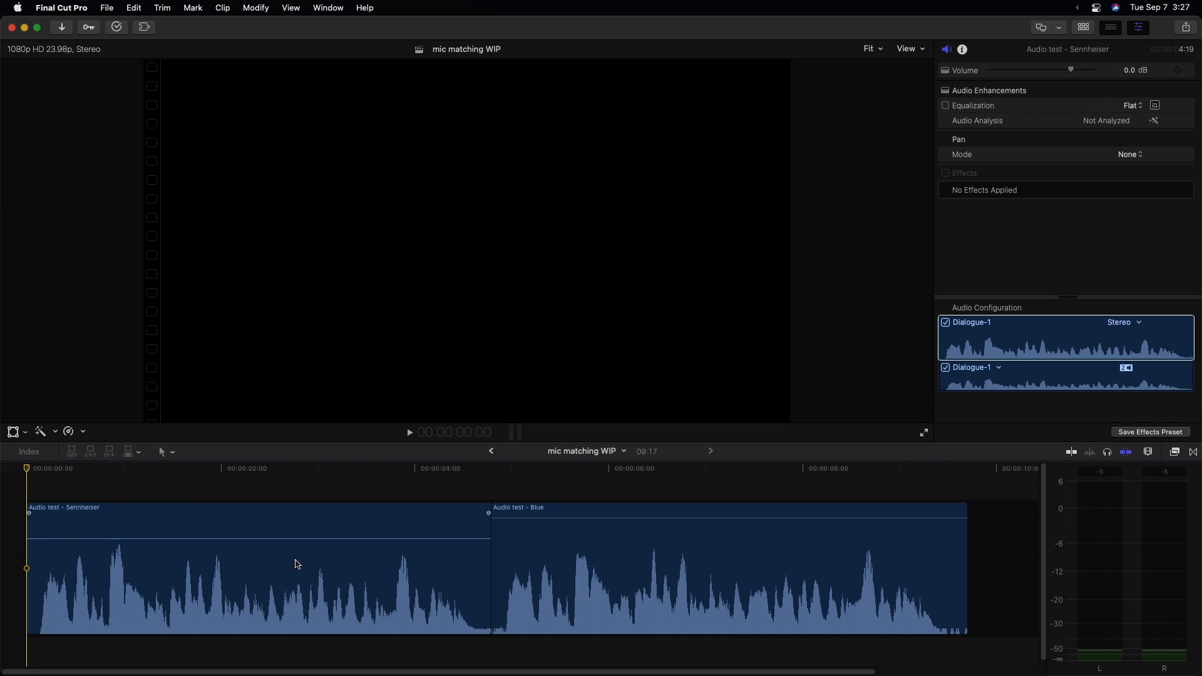
{"action": "mouse_move", "coordinate": [114, 504]}
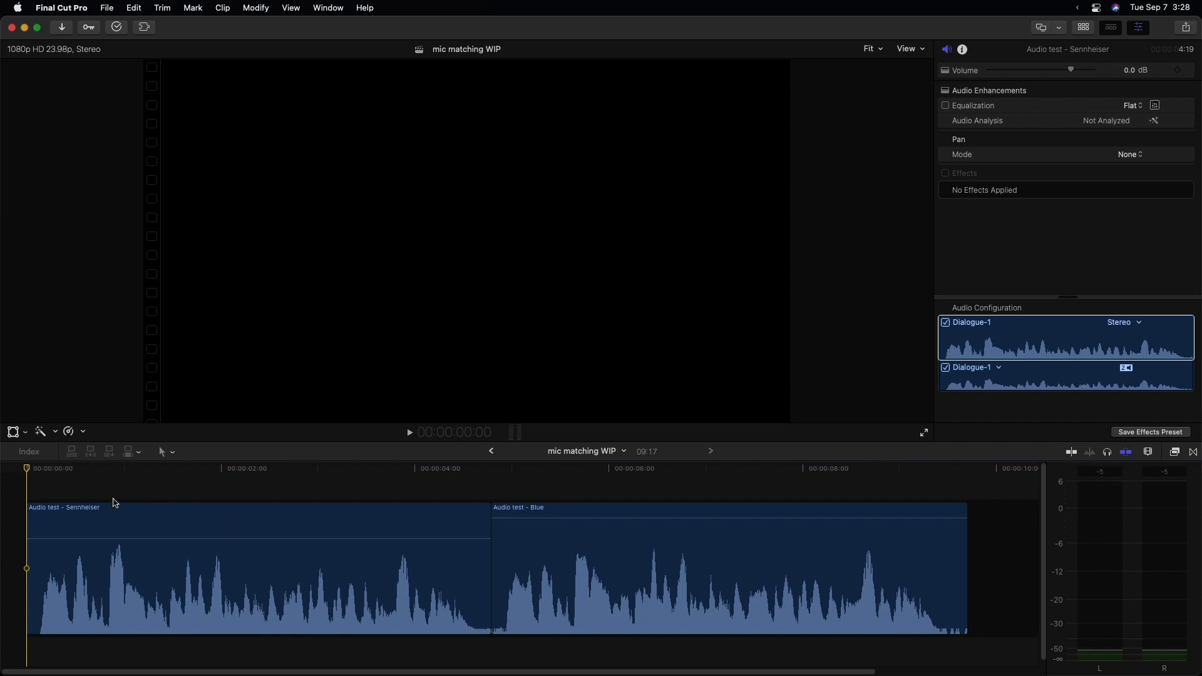
{"action": "key", "text": "space"}
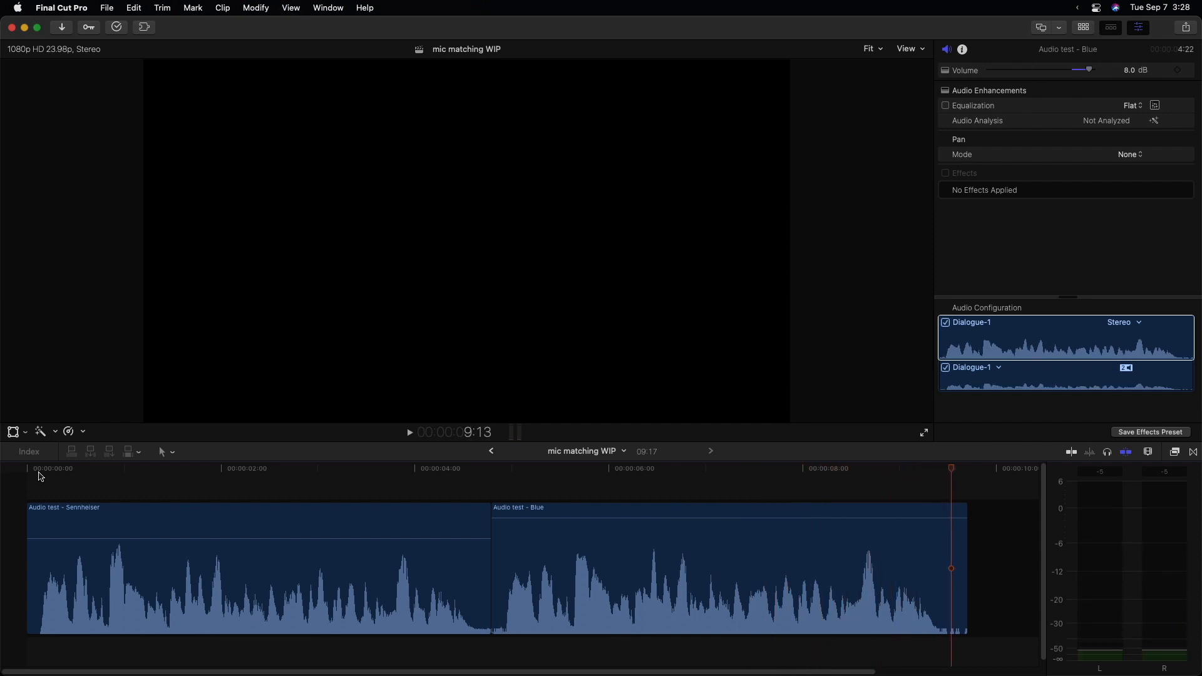
{"action": "mouse_move", "coordinate": [41, 474]}
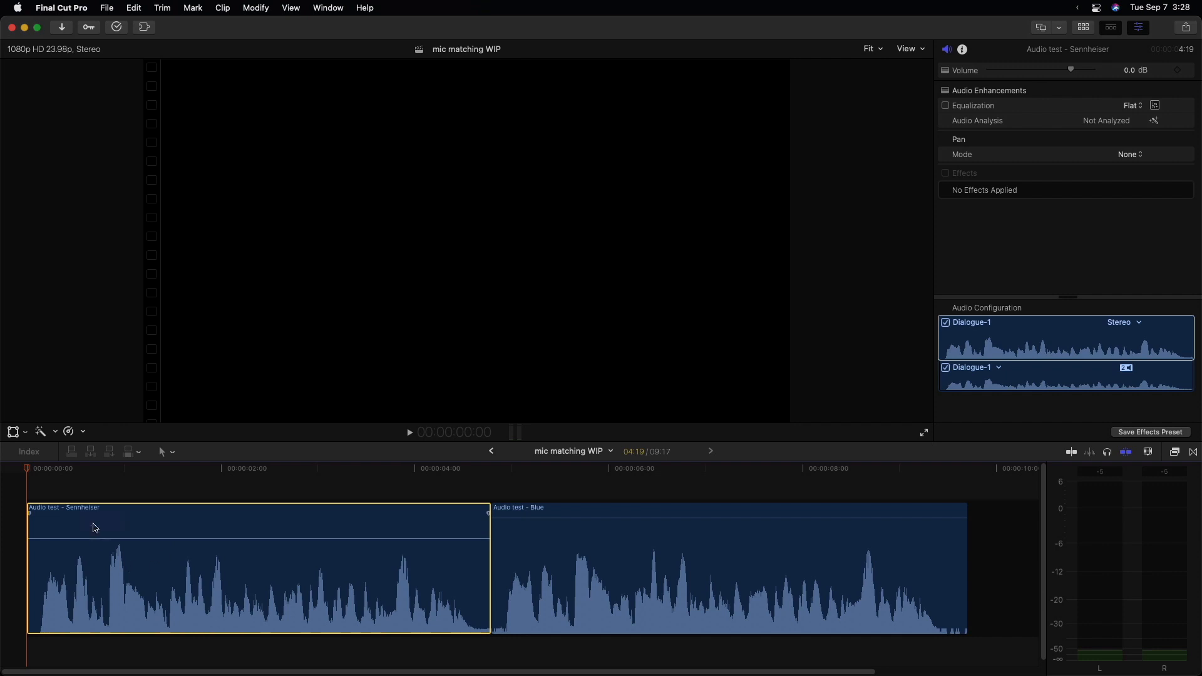
{"action": "left_click", "coordinate": [55, 431]}
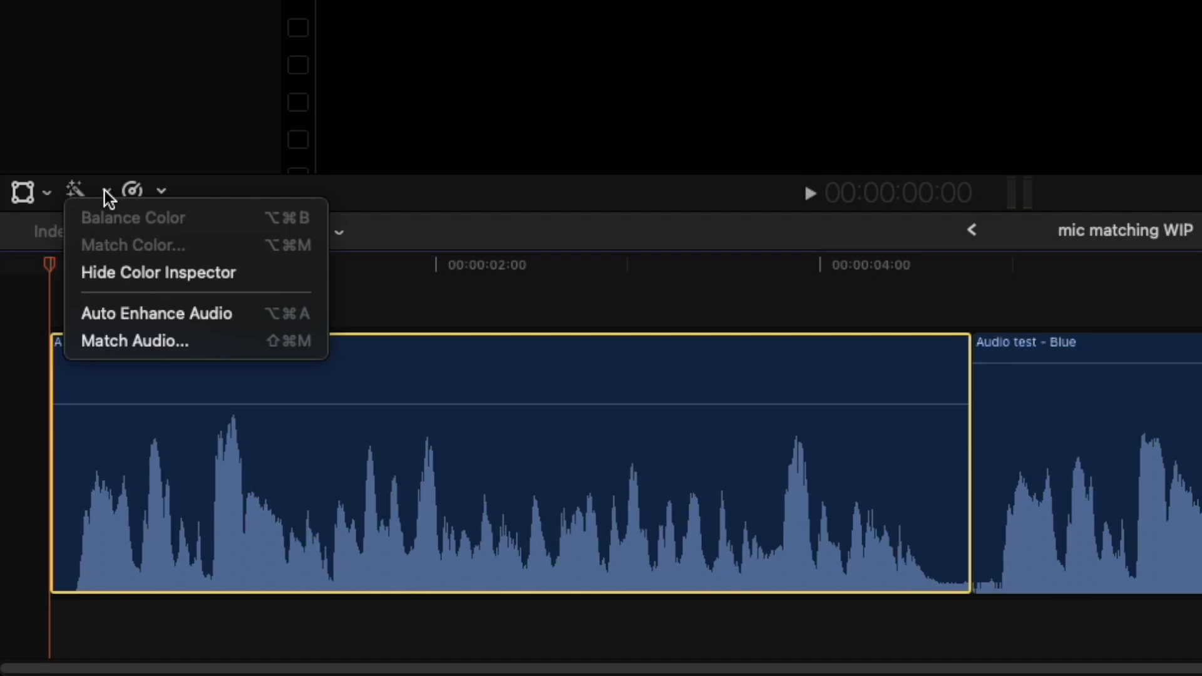
{"action": "mouse_move", "coordinate": [134, 341]}
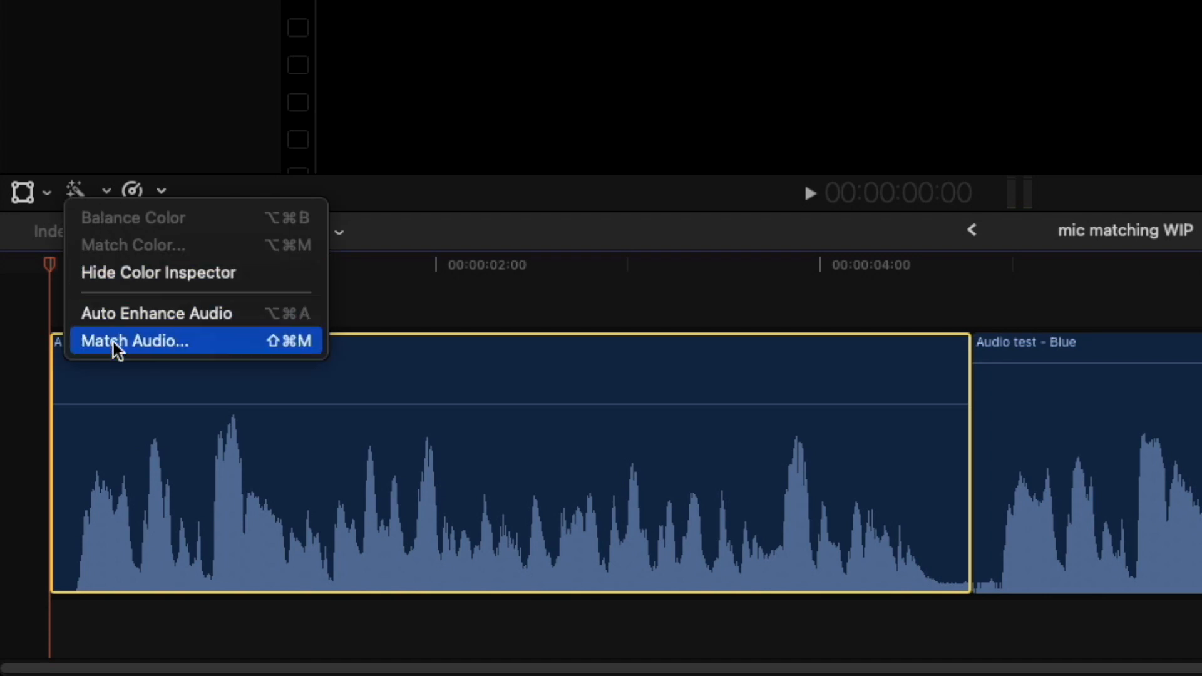
{"action": "mouse_move", "coordinate": [232, 350]}
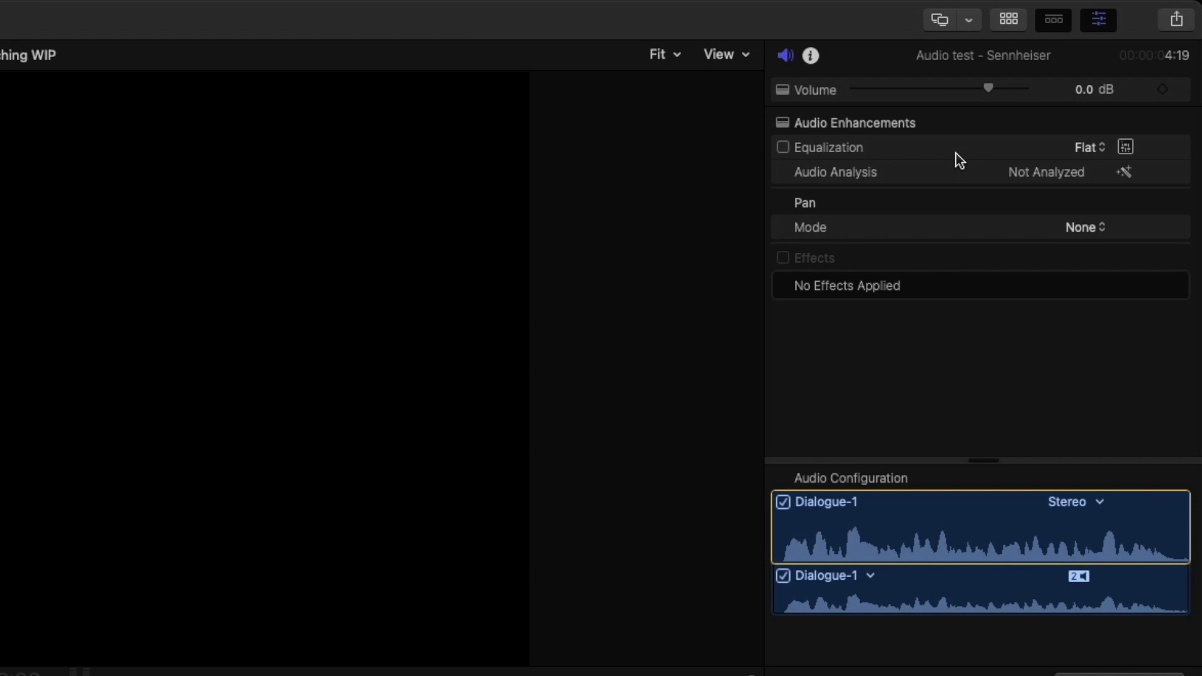
Try the Sennheiser clip's channel configuration as Dual Mono, then return it to Stereo
{"action": "left_click", "coordinate": [1096, 501]}
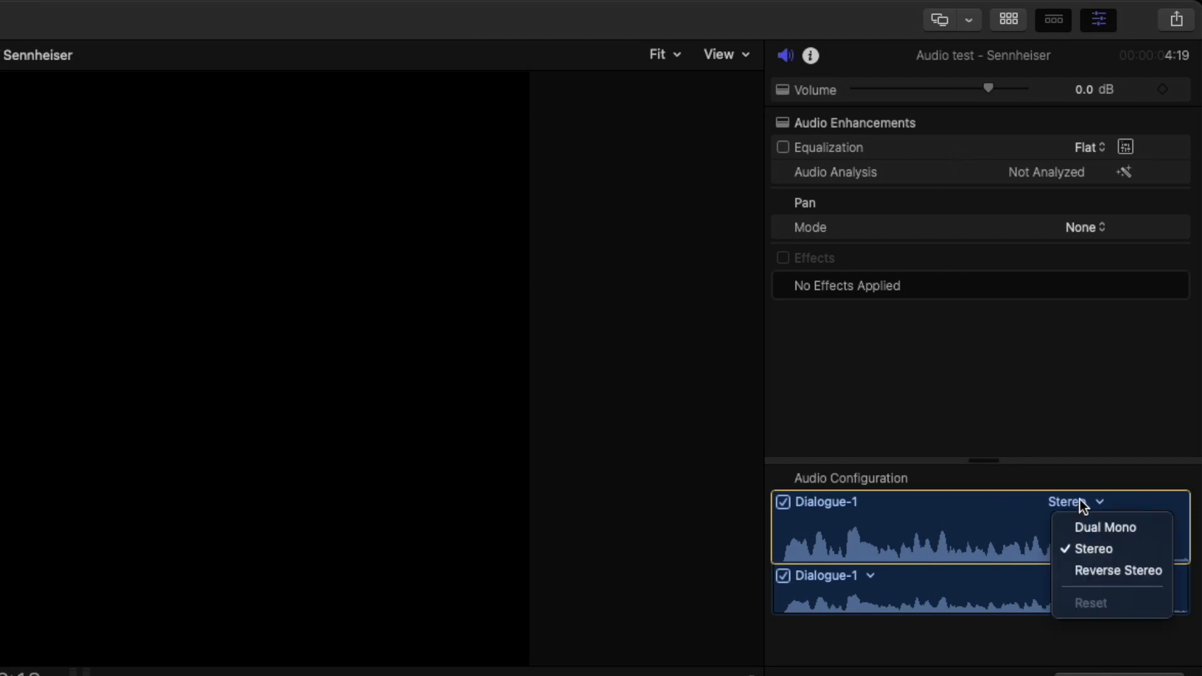
{"action": "mouse_move", "coordinate": [1105, 527]}
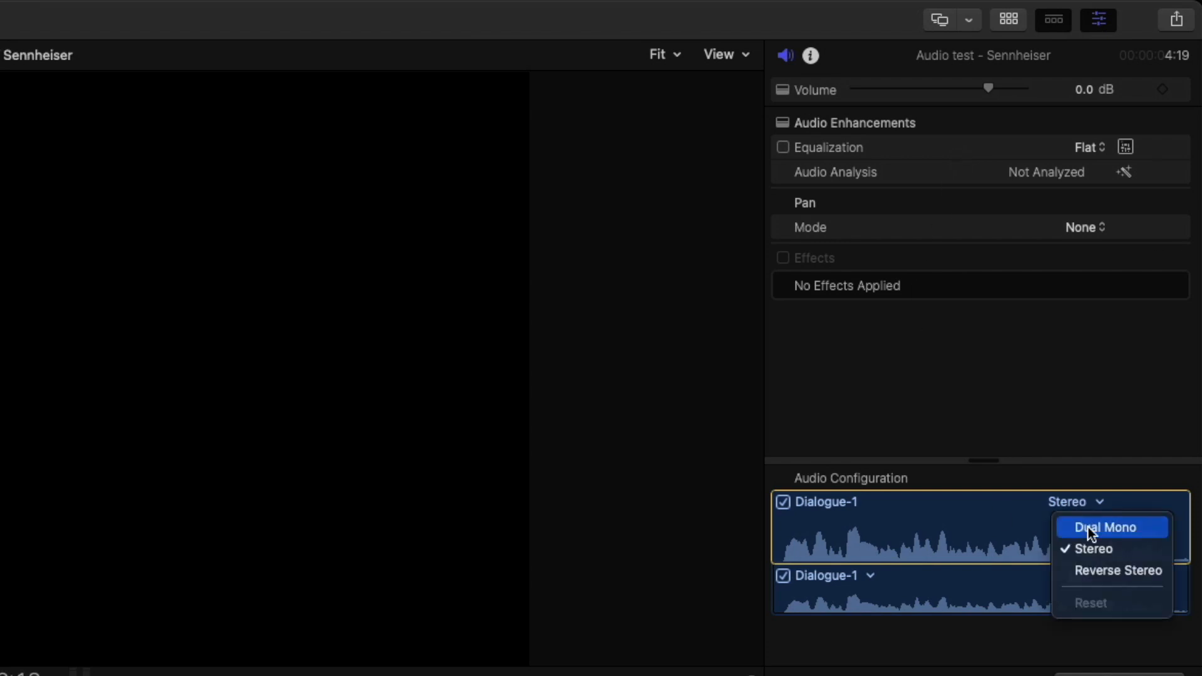
{"action": "left_click", "coordinate": [1104, 527]}
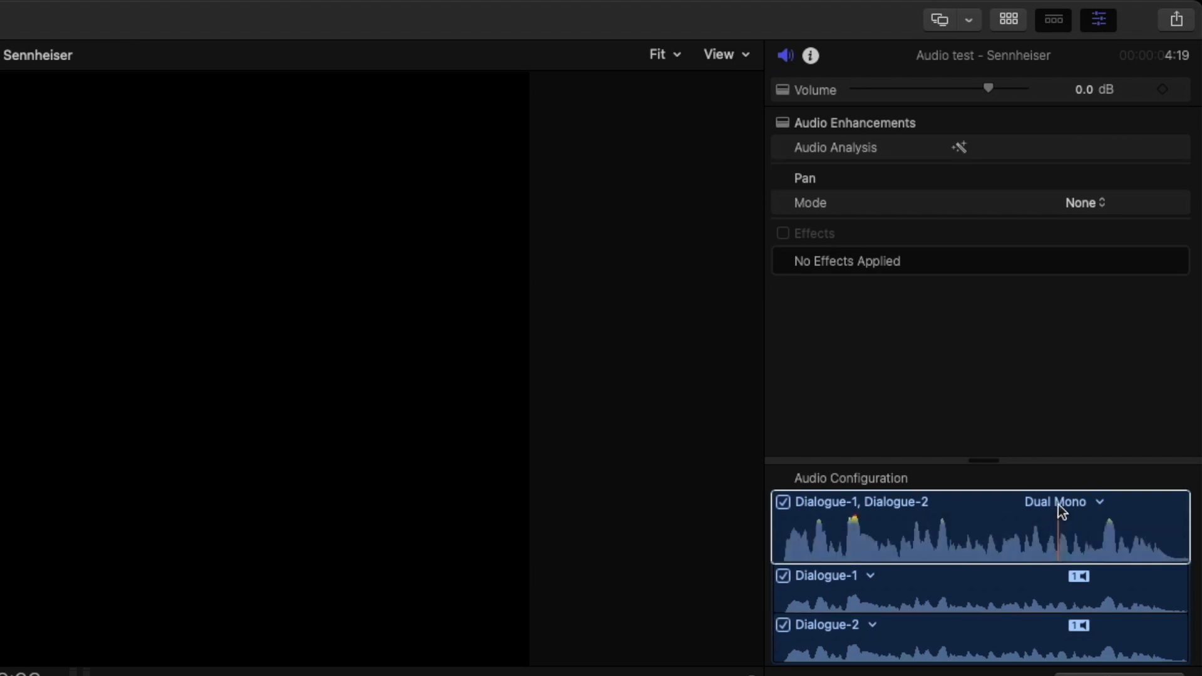
{"action": "left_click", "coordinate": [1070, 501]}
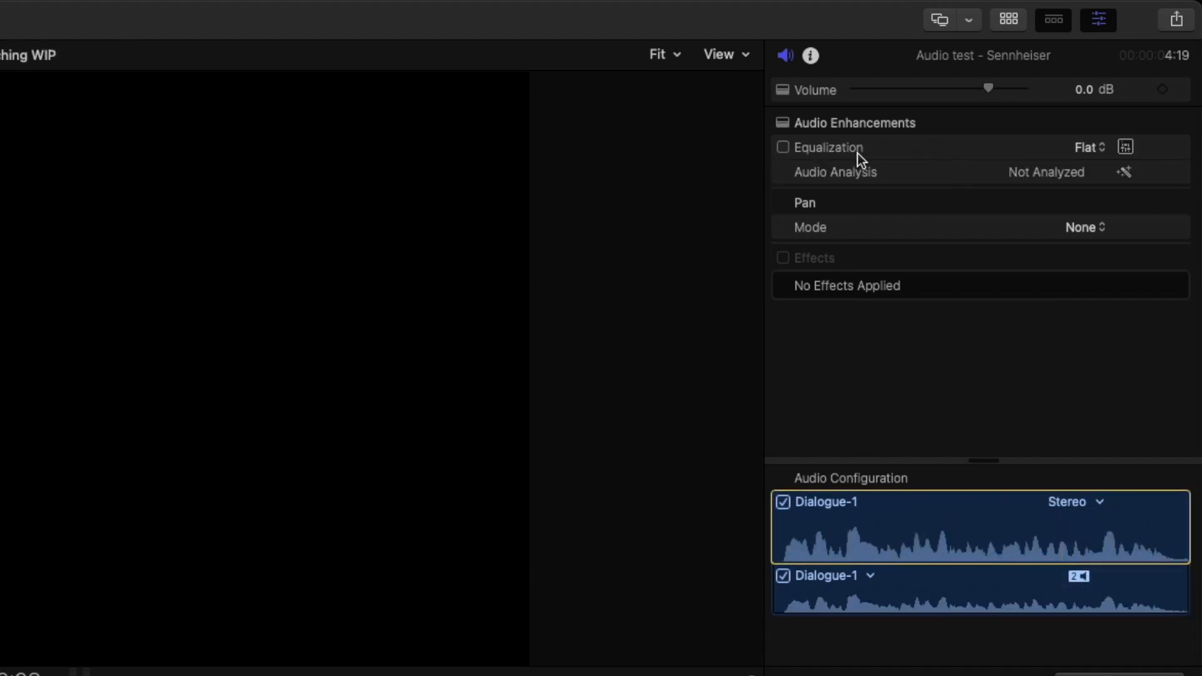
Enable equalization, preview the Graphic EQ, then choose Match to EQ-match another clip
{"action": "left_click", "coordinate": [782, 148]}
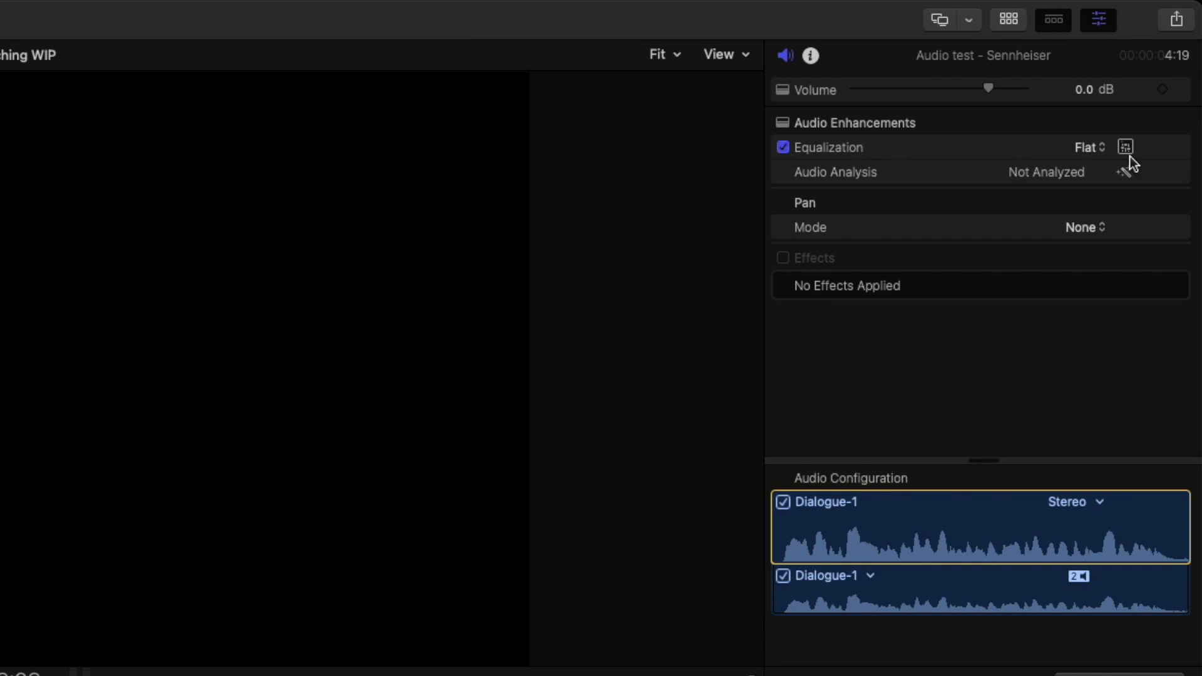
{"action": "left_click", "coordinate": [1124, 148]}
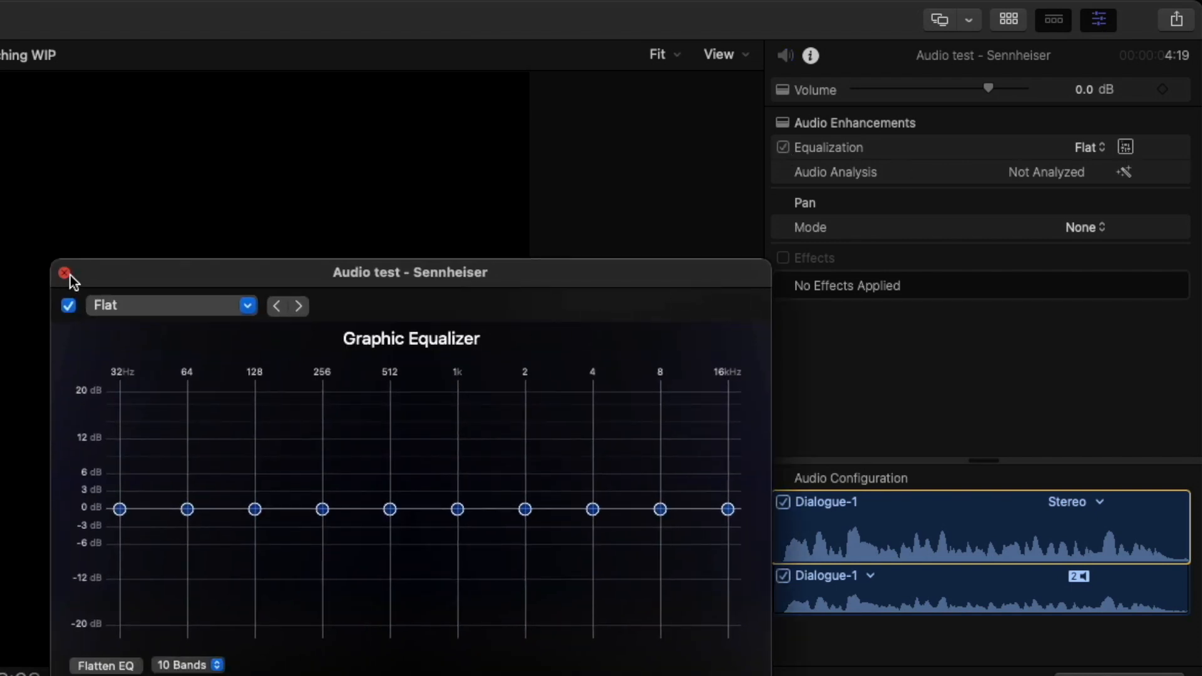
{"action": "left_click", "coordinate": [65, 274]}
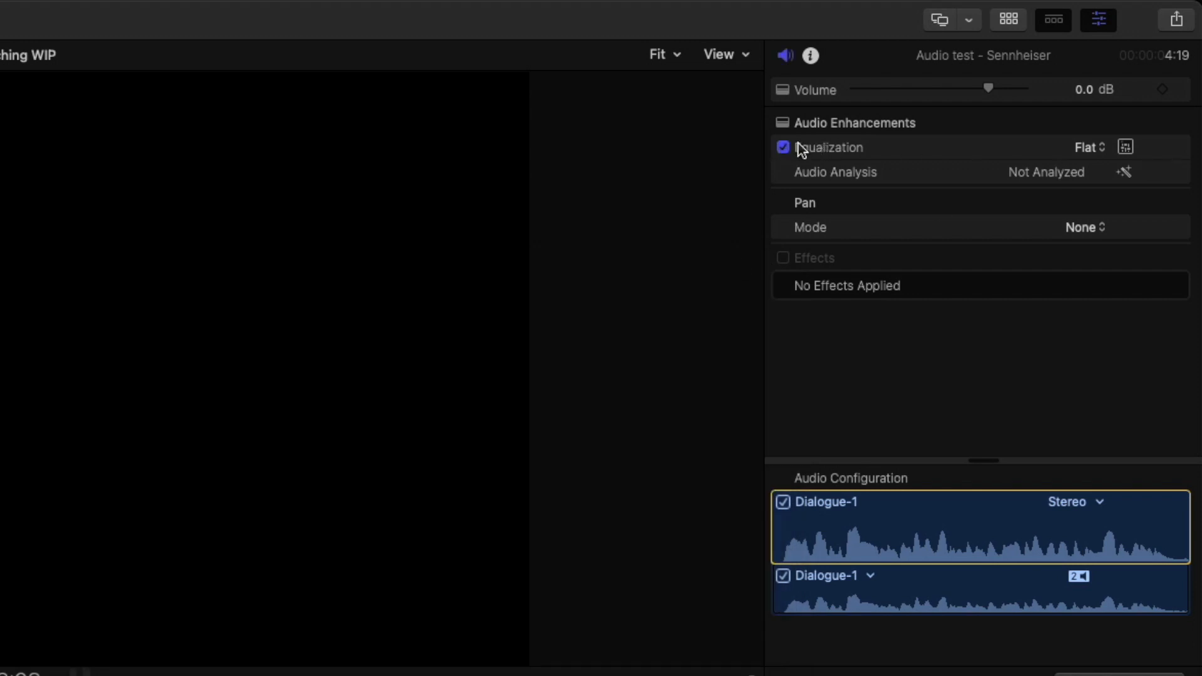
{"action": "left_click", "coordinate": [1089, 147]}
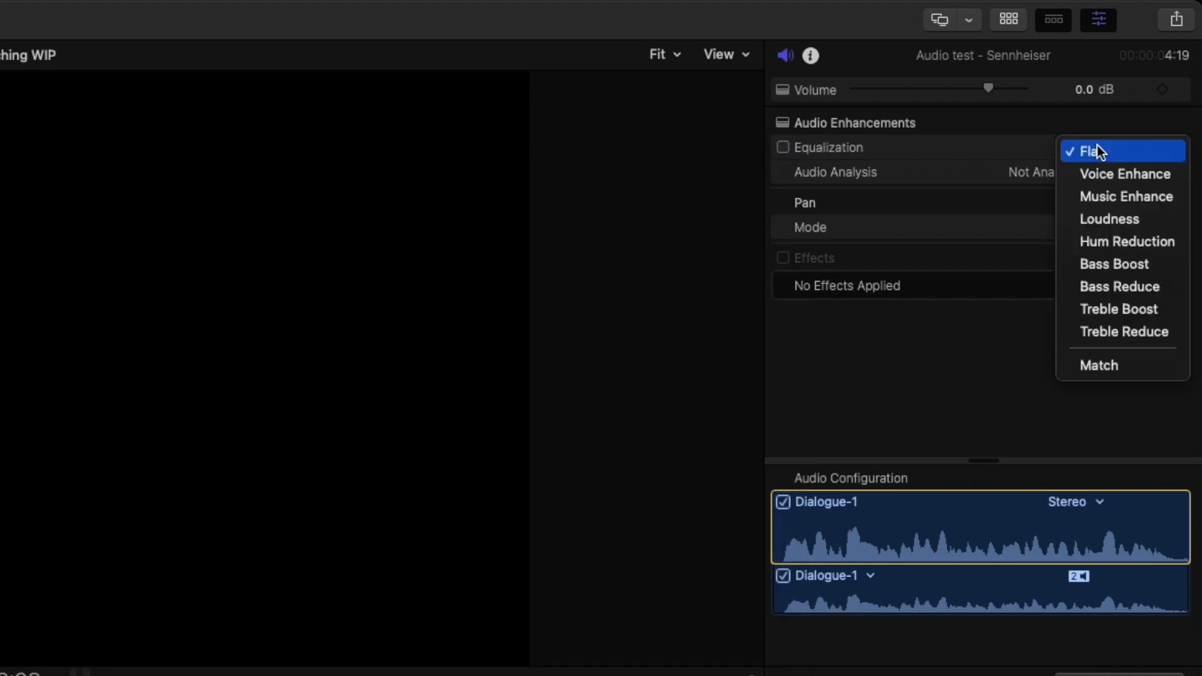
{"action": "left_click", "coordinate": [1099, 364]}
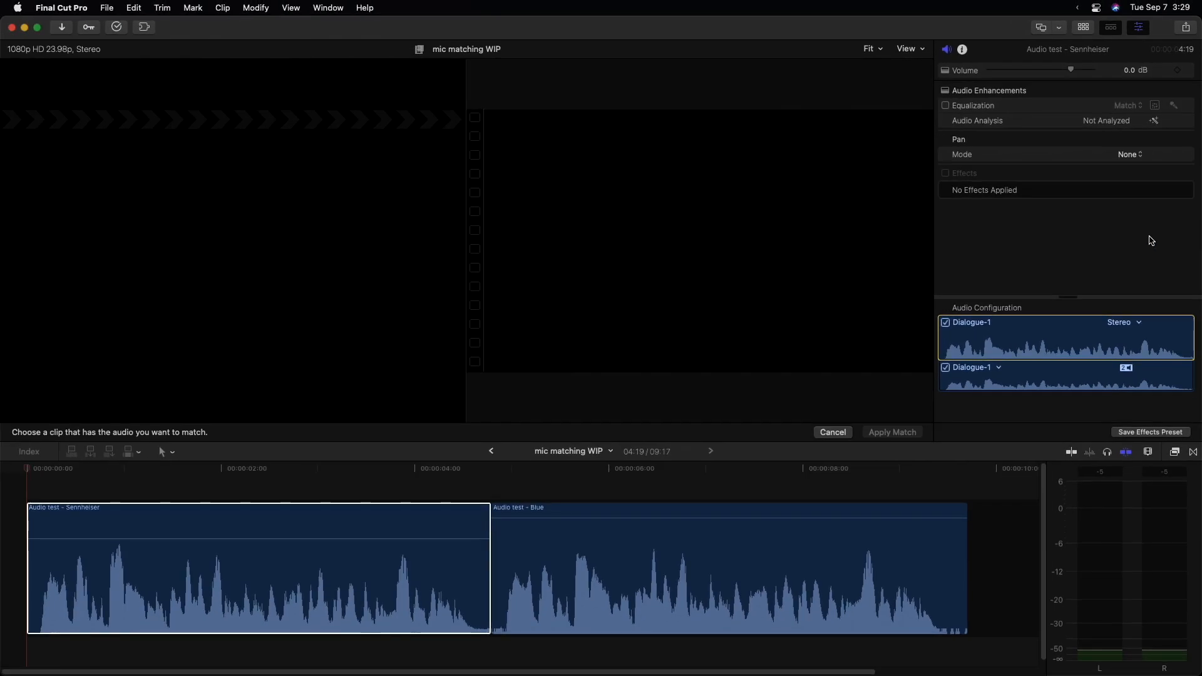
{"action": "mouse_move", "coordinate": [490, 132]}
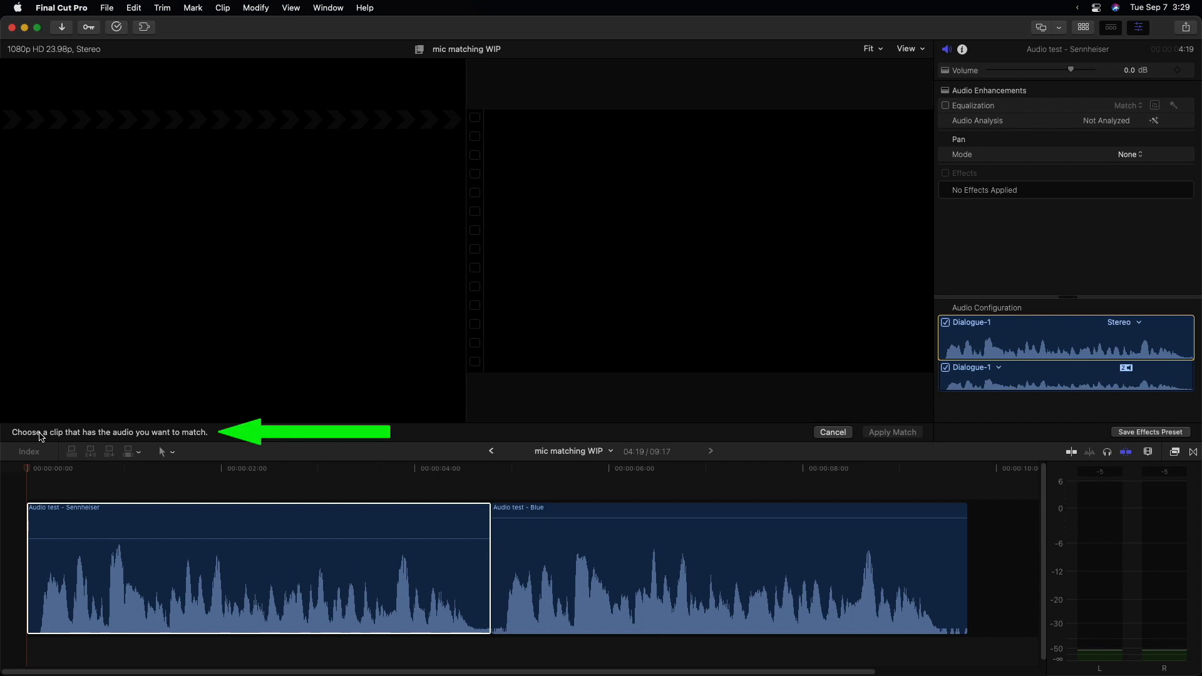
Pick the Blue clip as reference and apply the EQ match to the Sennheiser clip
{"action": "left_click", "coordinate": [196, 544]}
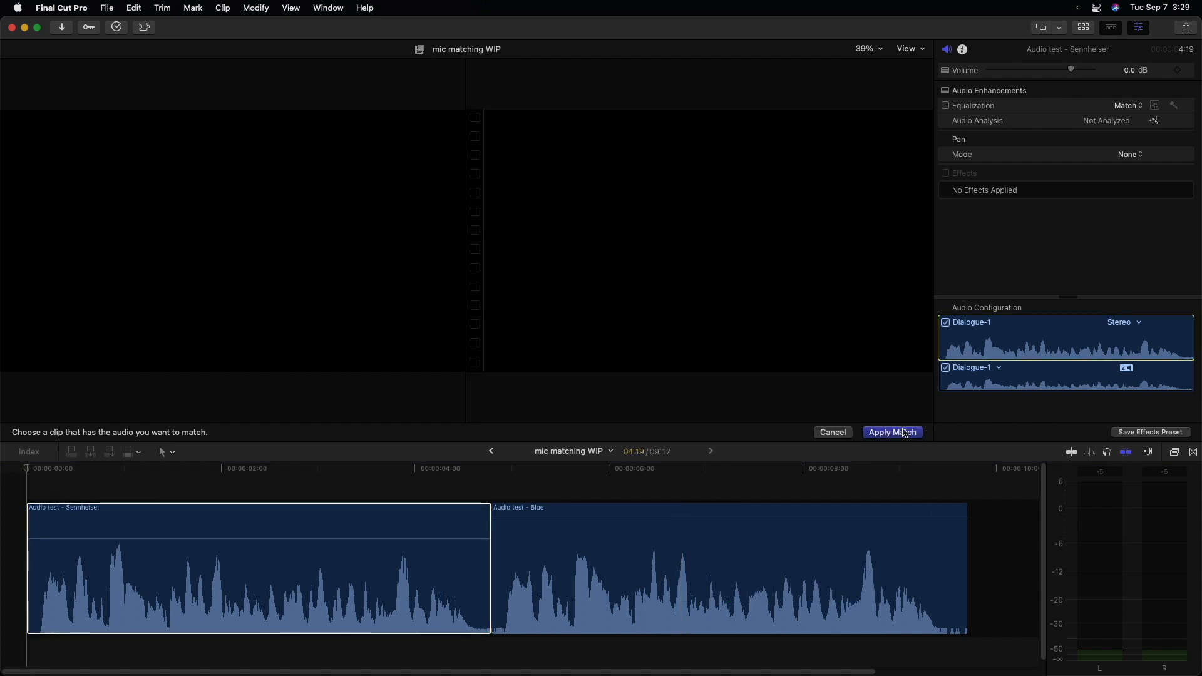
{"action": "left_click", "coordinate": [892, 432]}
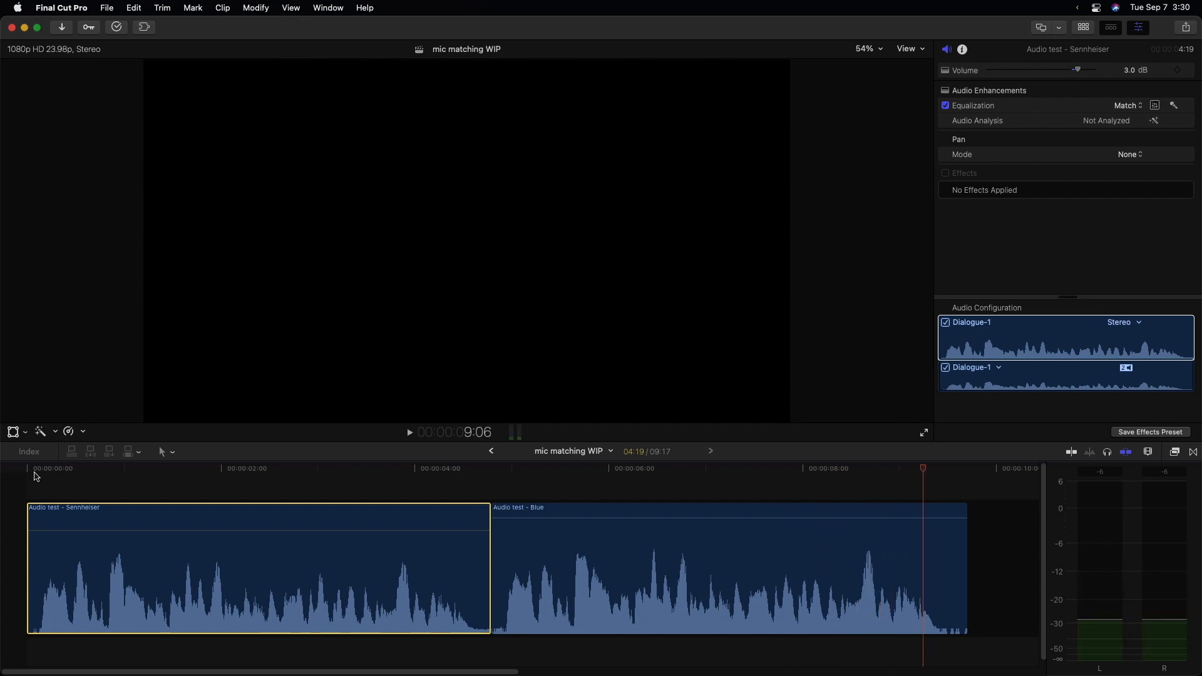
{"action": "mouse_move", "coordinate": [146, 475]}
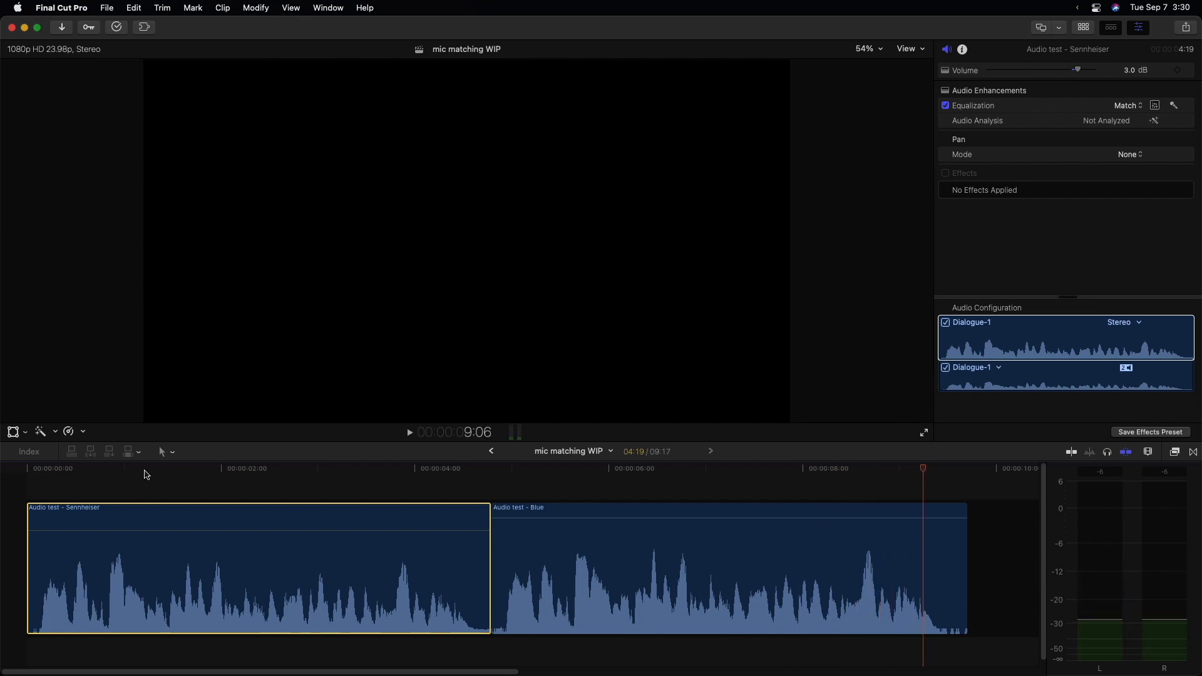
{"action": "left_click", "coordinate": [151, 468]}
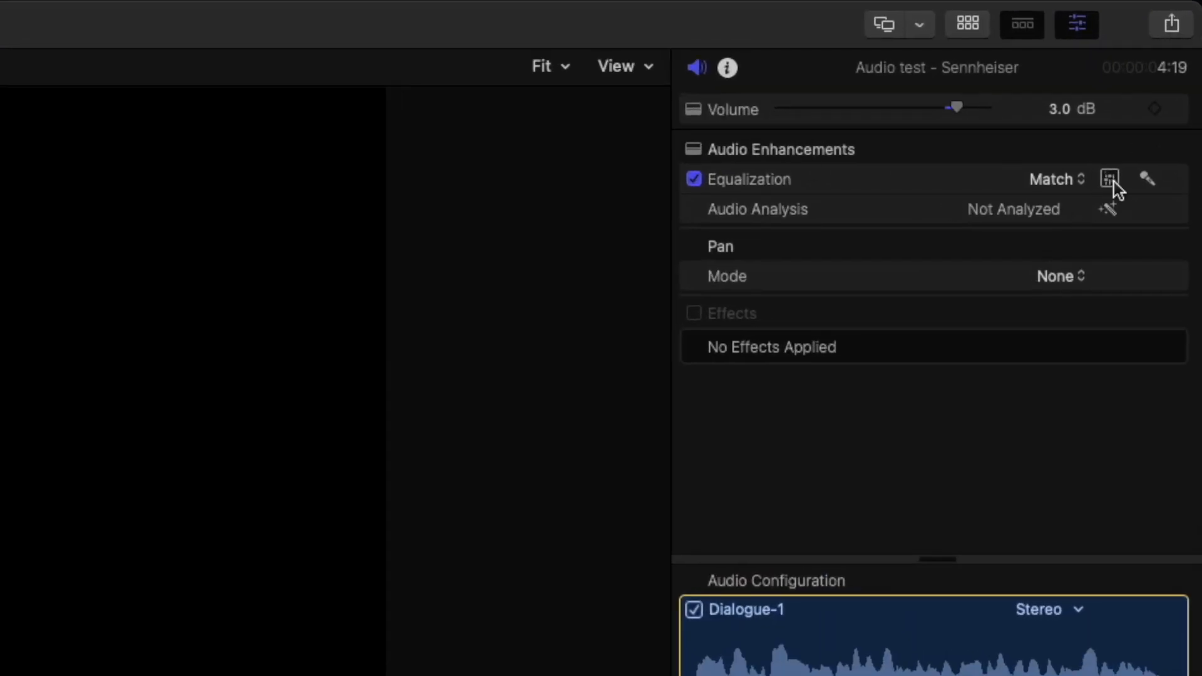
{"action": "left_click", "coordinate": [1111, 179]}
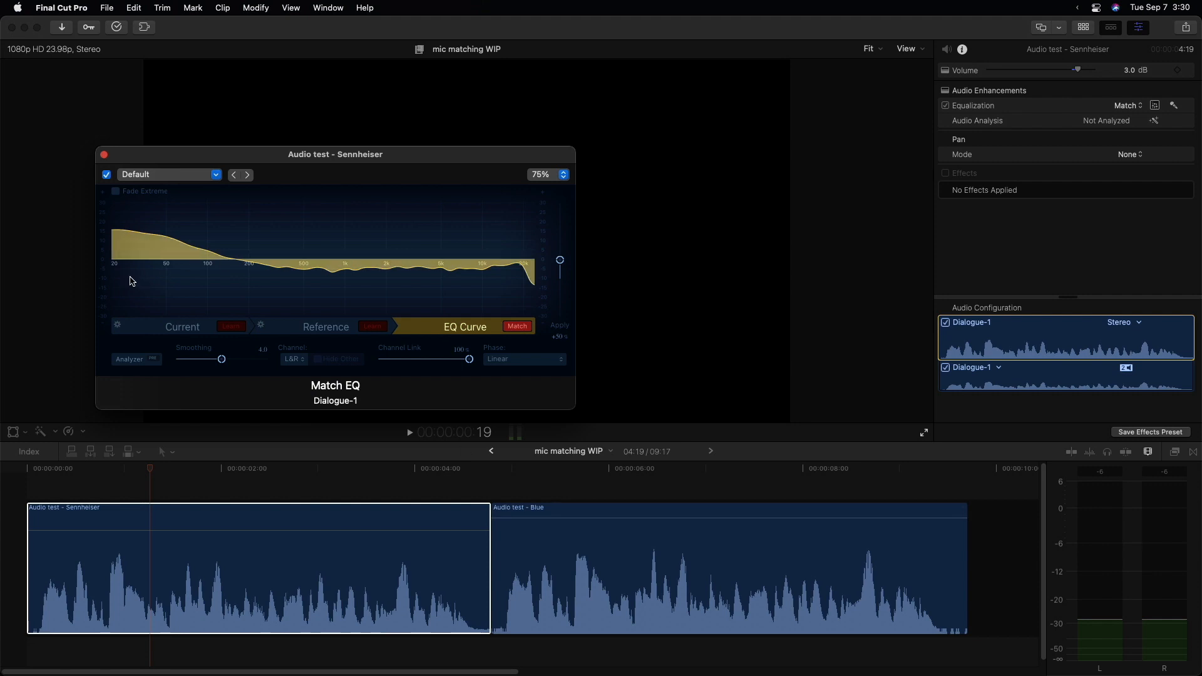
{"action": "mouse_move", "coordinate": [169, 299]}
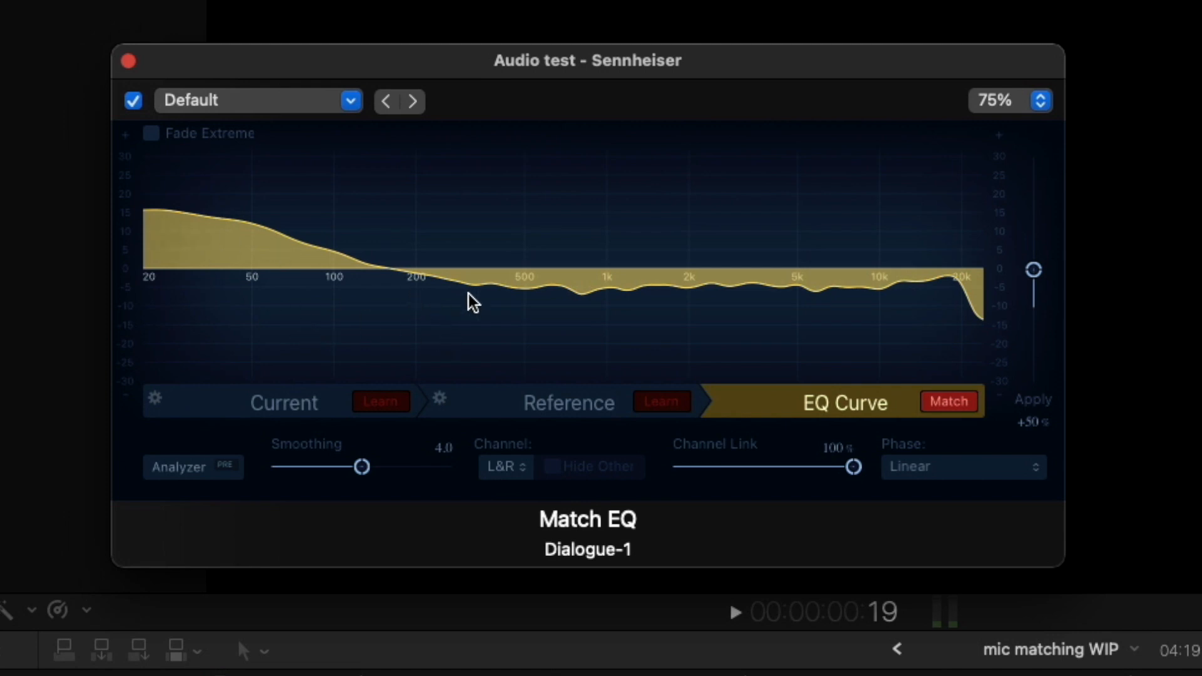
{"action": "mouse_move", "coordinate": [448, 298]}
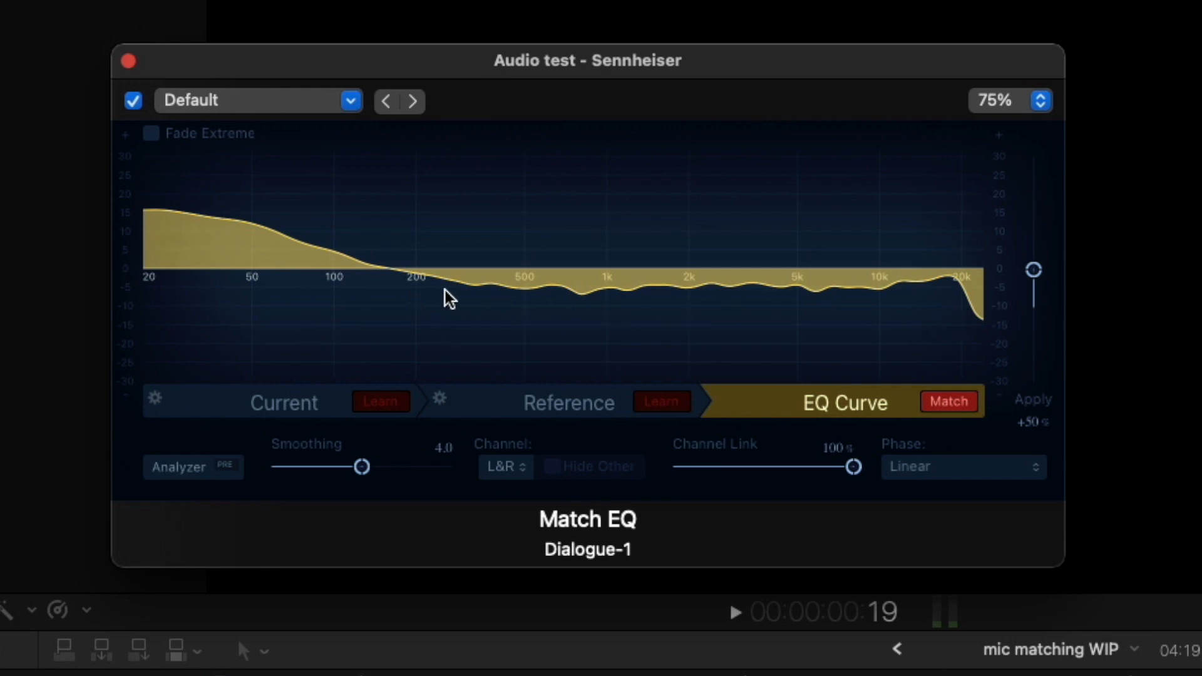
{"action": "mouse_move", "coordinate": [952, 323]}
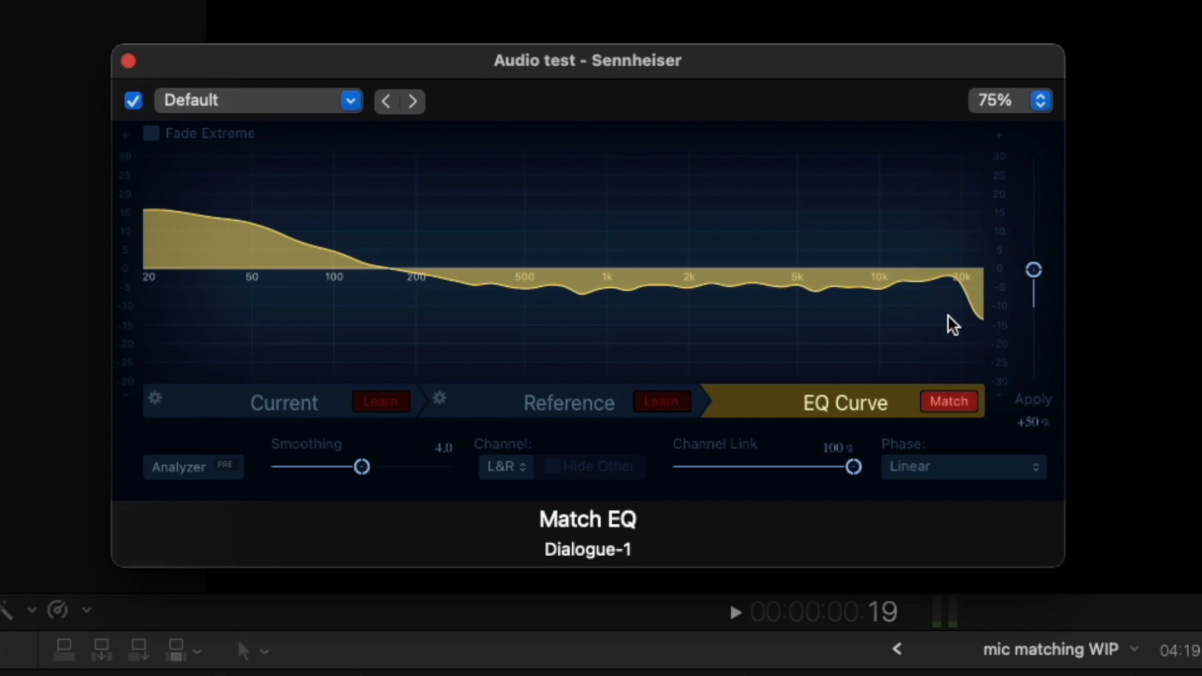
{"action": "mouse_move", "coordinate": [446, 298]}
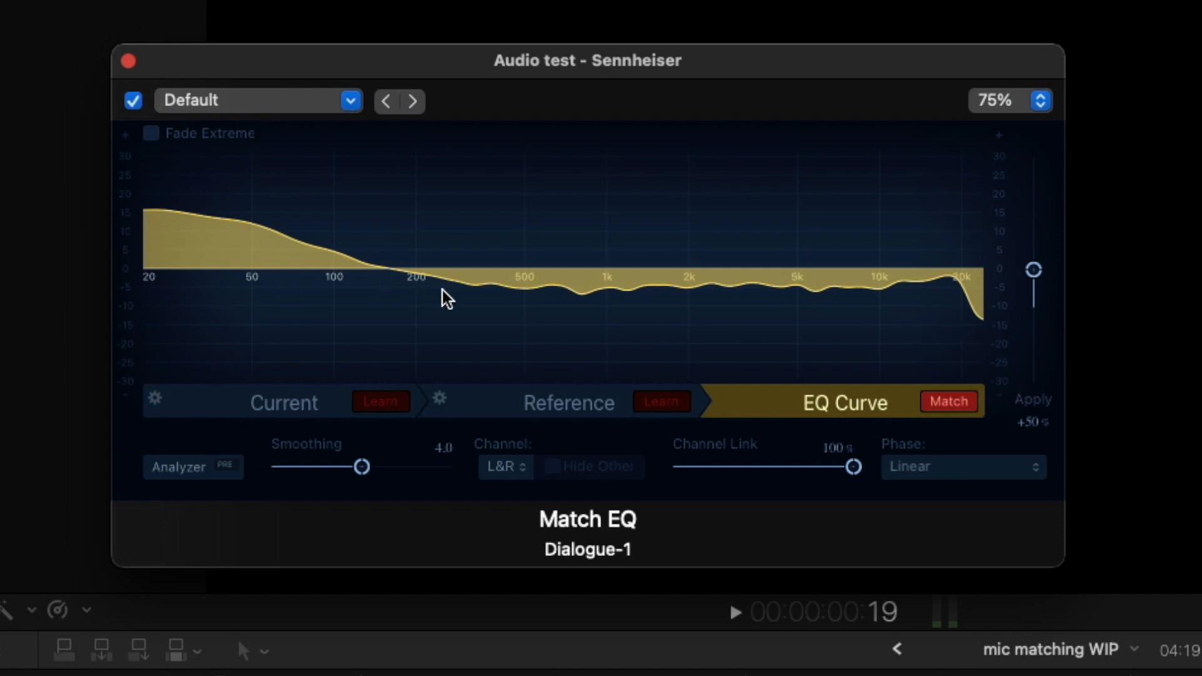
{"action": "mouse_move", "coordinate": [968, 318]}
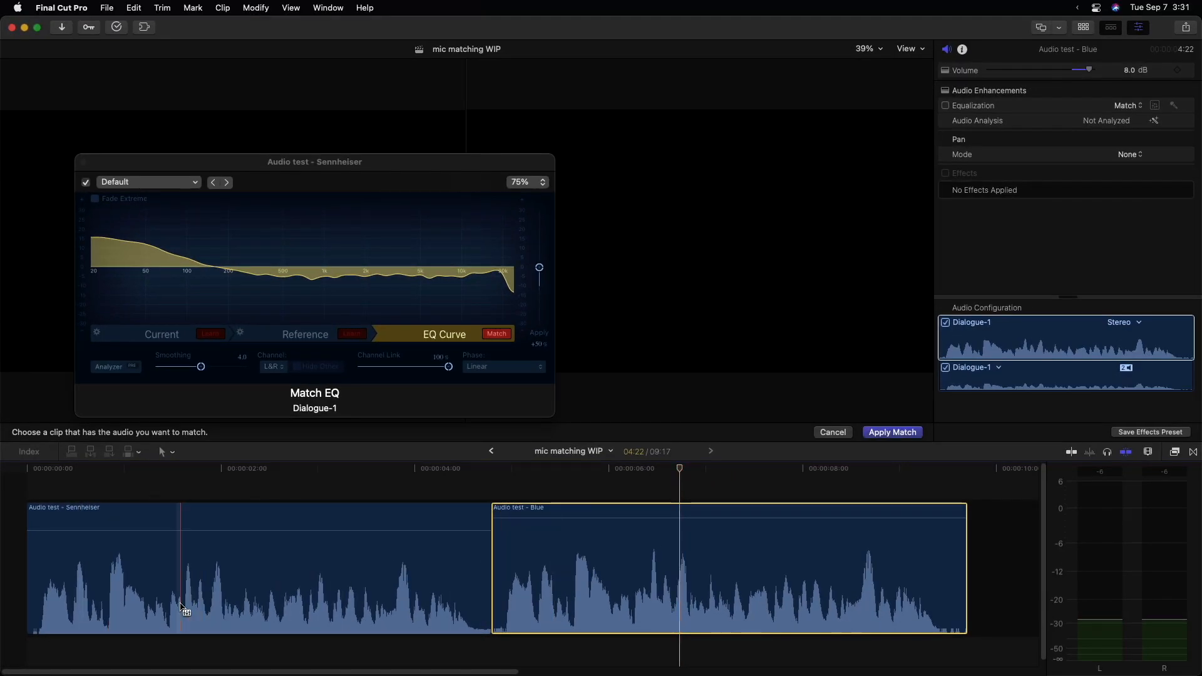
Choose the Sennheiser clip as the reference for the Blue clip's EQ match
{"action": "left_click", "coordinate": [891, 432]}
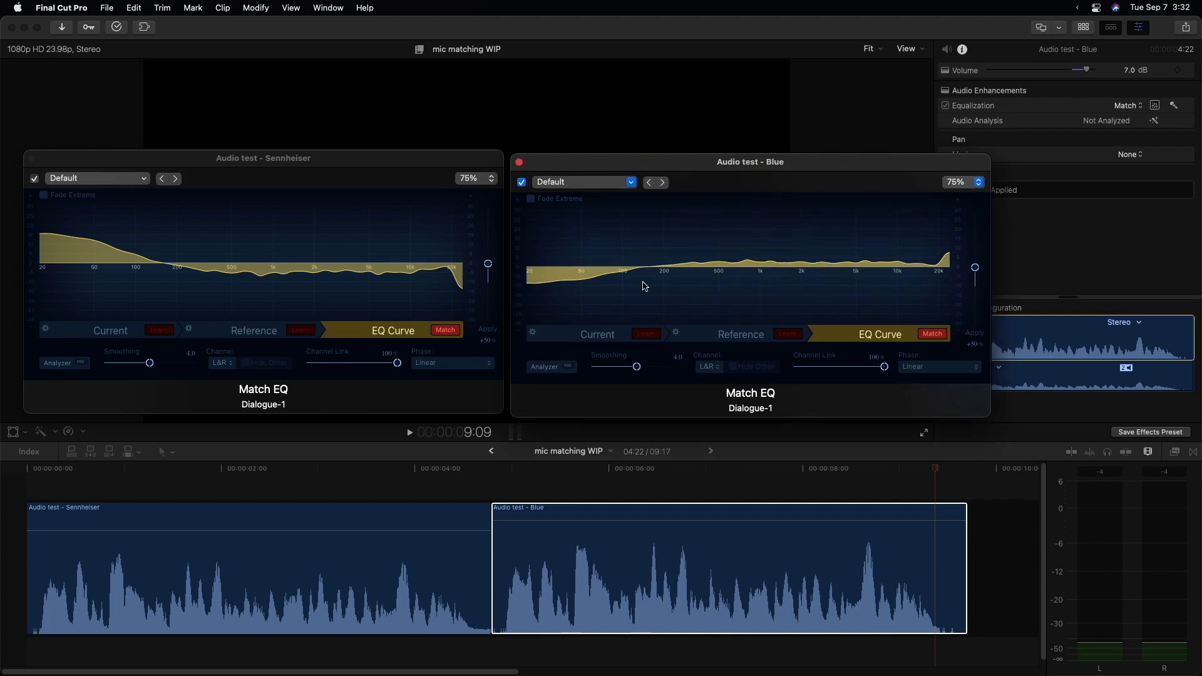
{"action": "mouse_move", "coordinate": [650, 293]}
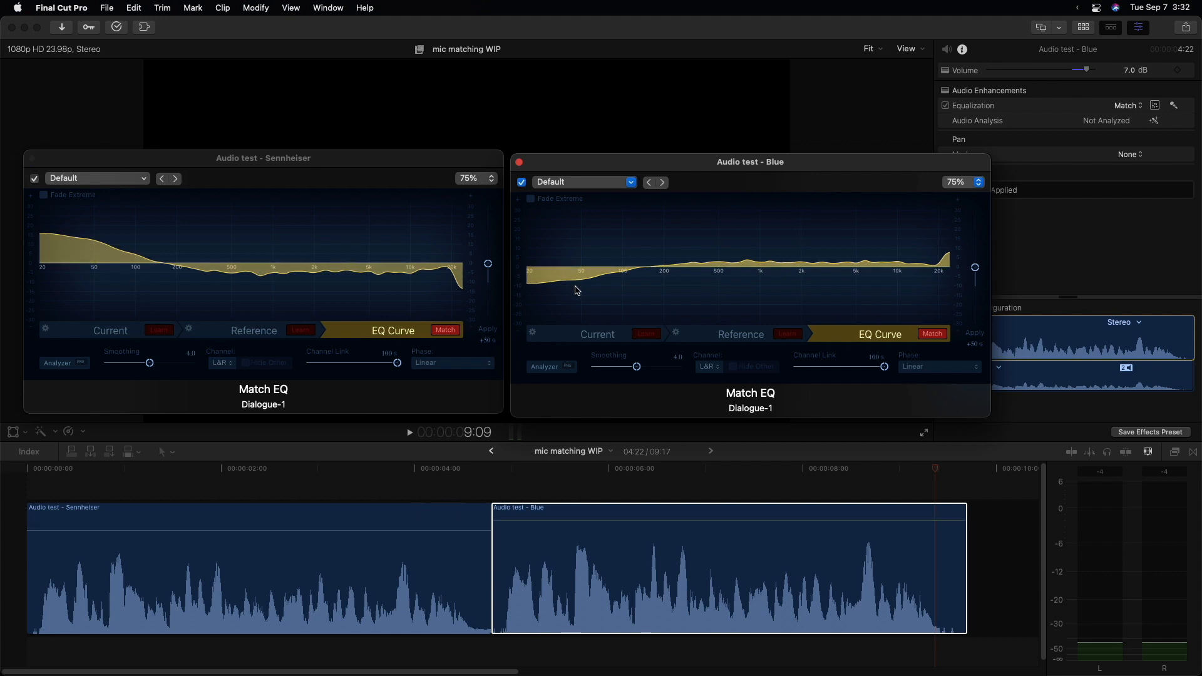
{"action": "mouse_move", "coordinate": [763, 271]}
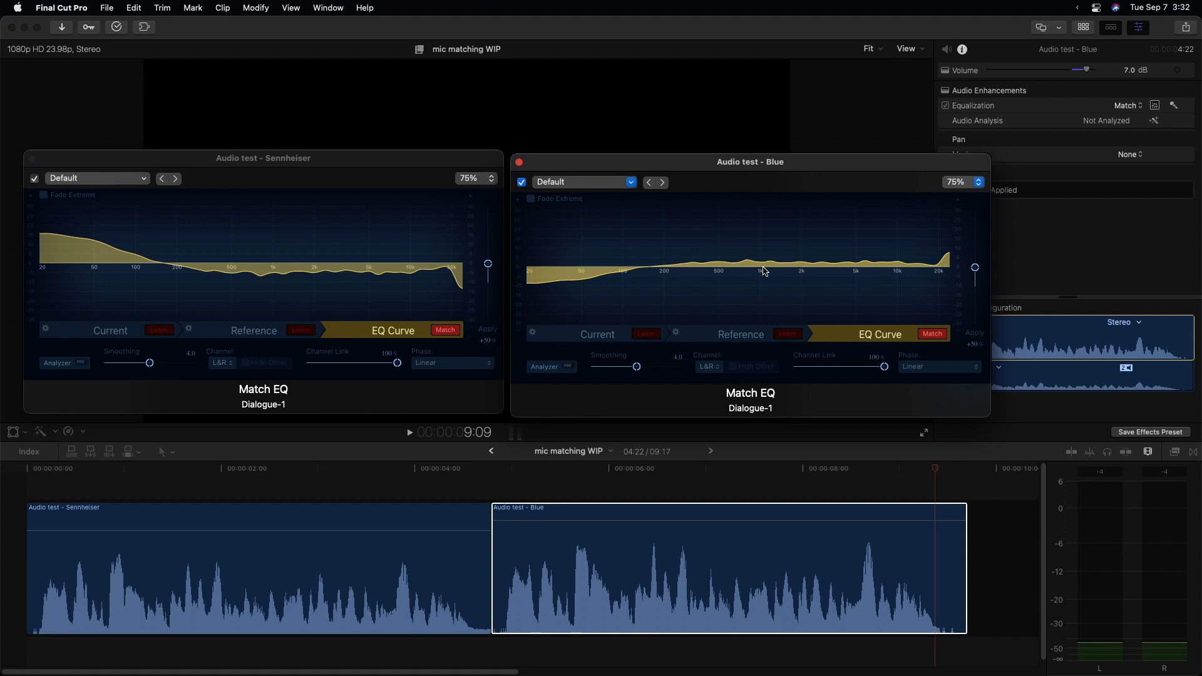
{"action": "mouse_move", "coordinate": [681, 299]}
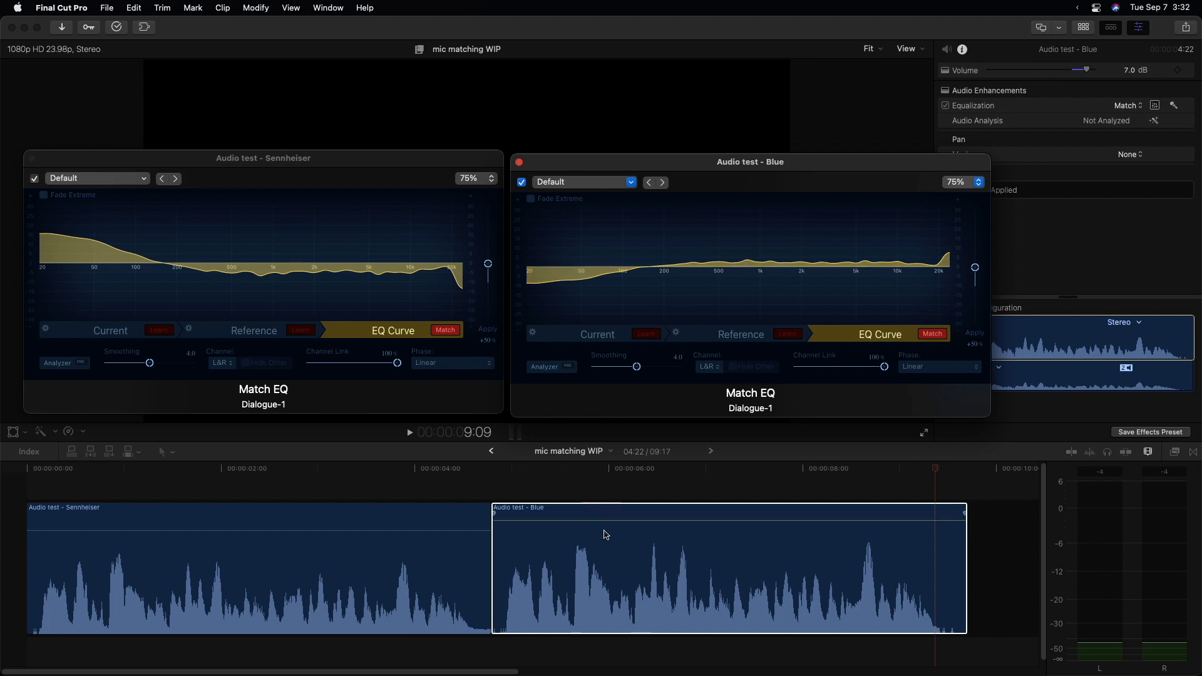
{"action": "mouse_move", "coordinate": [661, 561]}
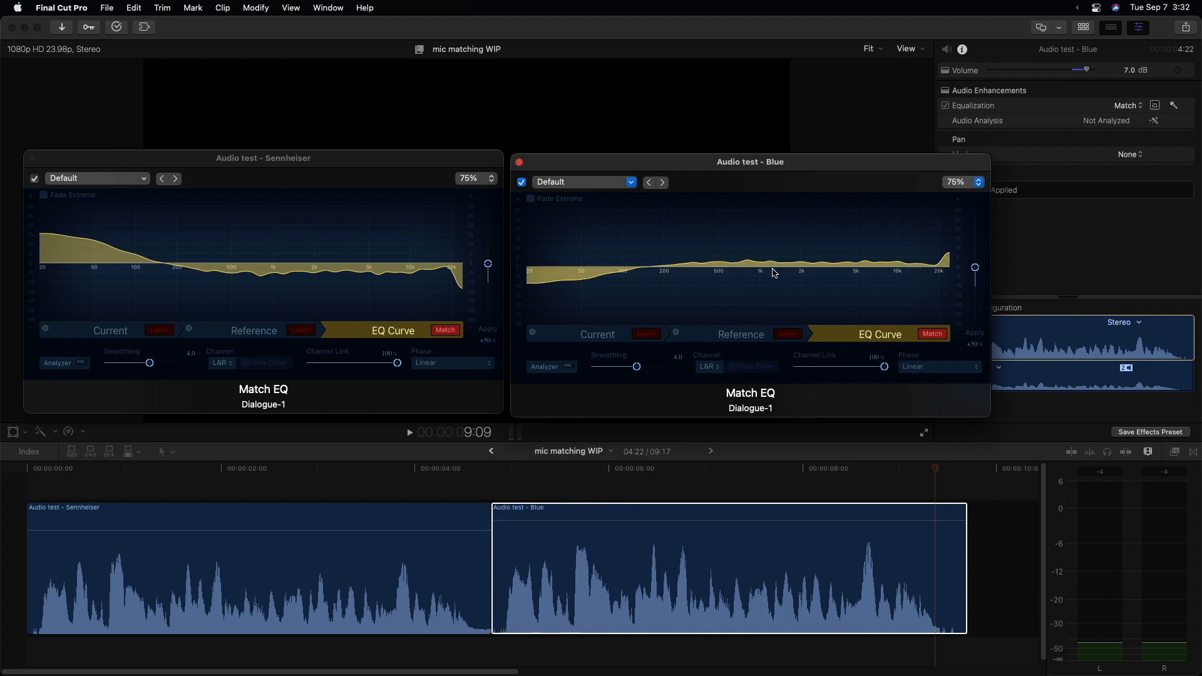
{"action": "mouse_move", "coordinate": [709, 292]}
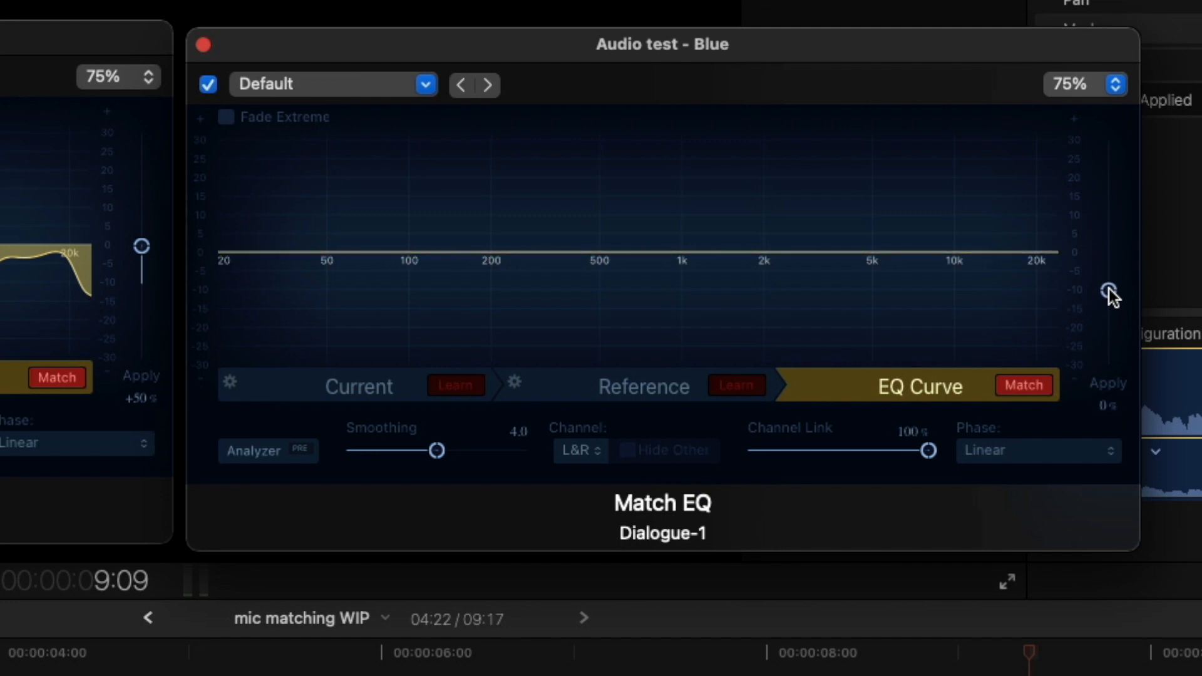
Zero the Blue clip's match amount, show the Sennheiser Analyzer spectrum, and play from each clip
{"action": "left_click_drag", "start_coordinate": [661, 45], "coordinate": [674, 40]}
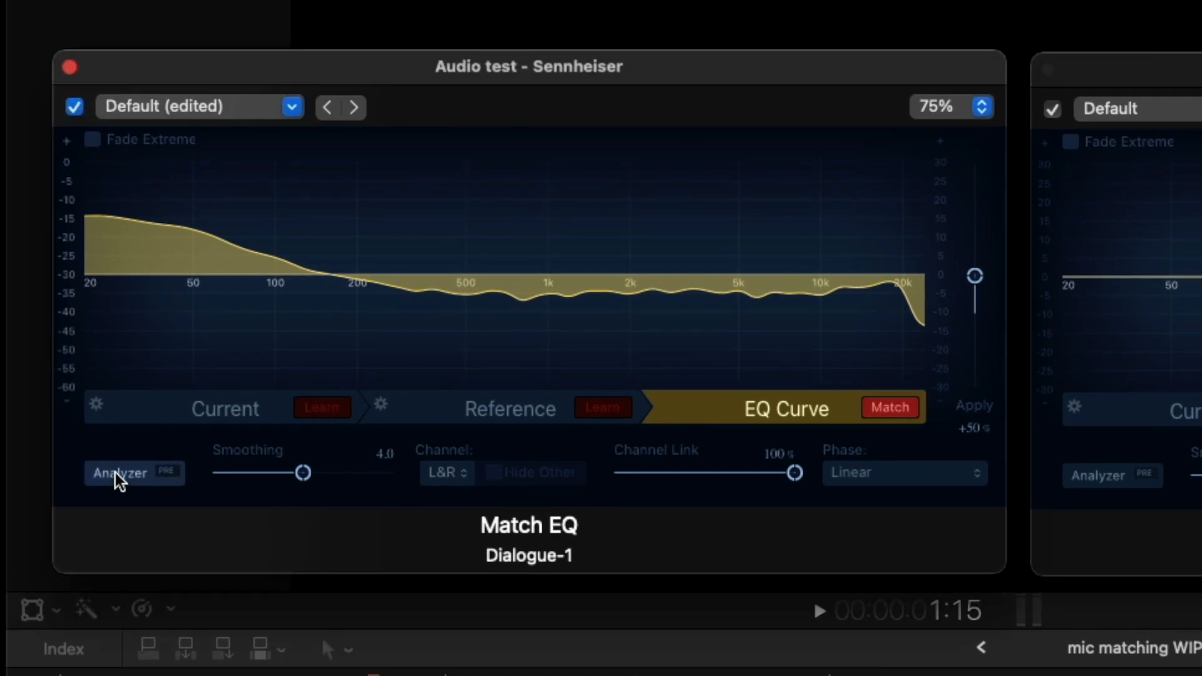
{"action": "left_click", "coordinate": [134, 472]}
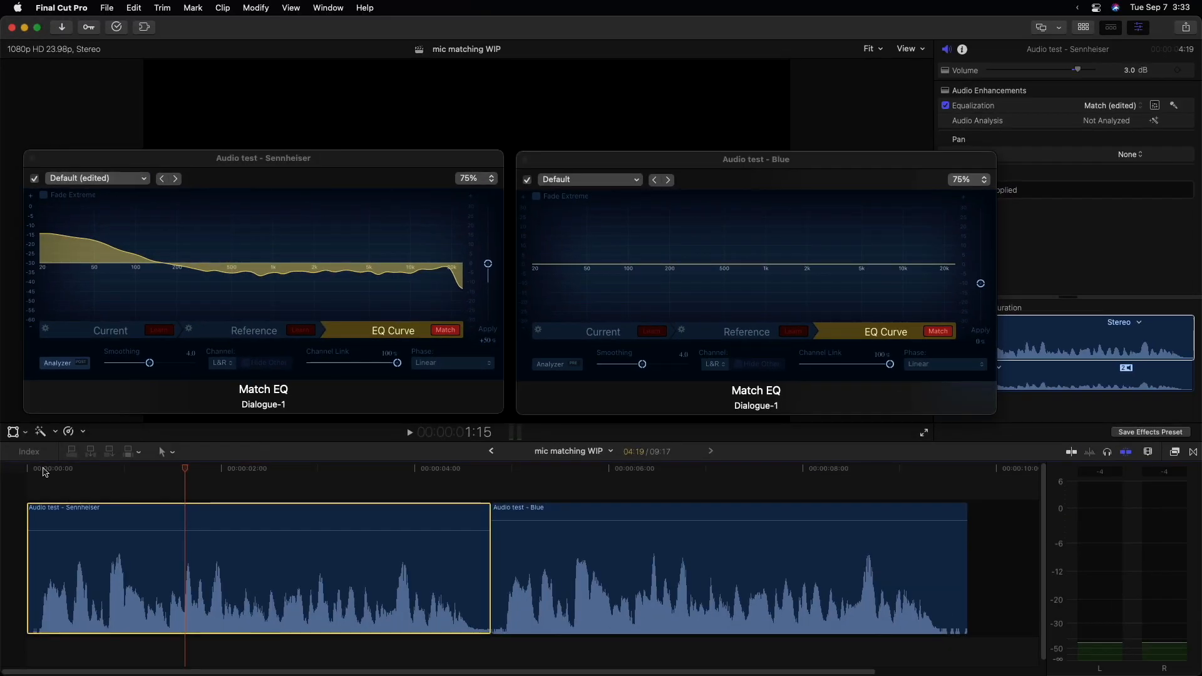
{"action": "left_click", "coordinate": [409, 432]}
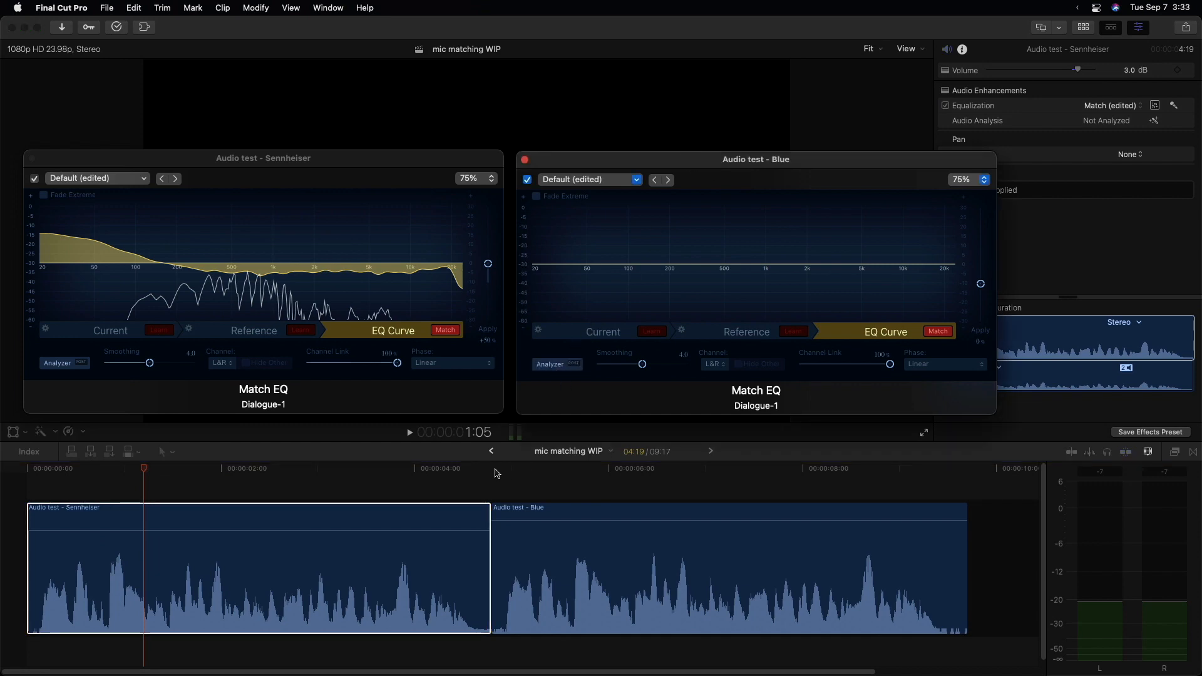
{"action": "left_click", "coordinate": [491, 469]}
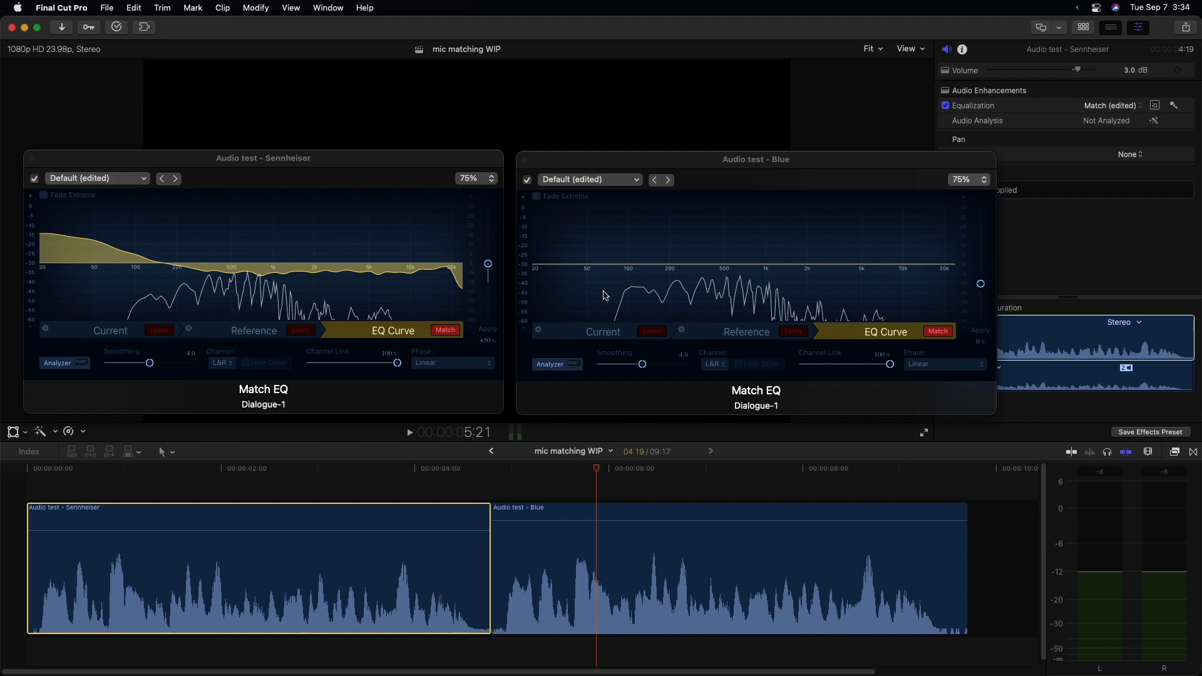
{"action": "mouse_move", "coordinate": [637, 285]}
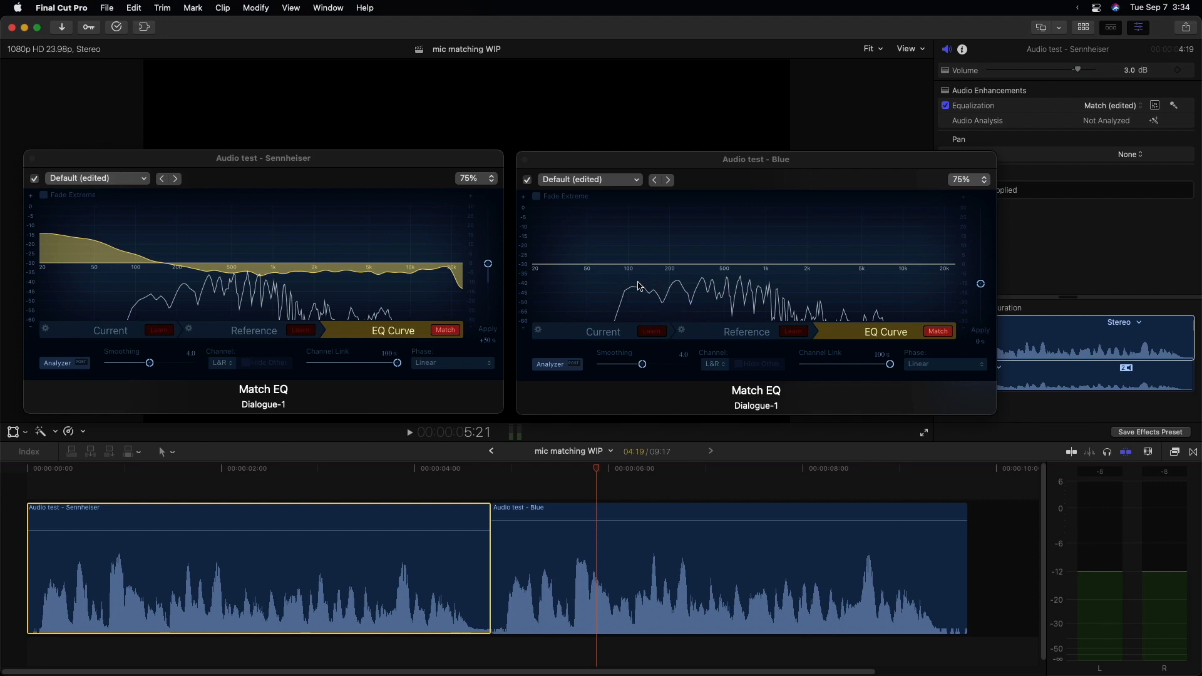
{"action": "mouse_move", "coordinate": [632, 298]}
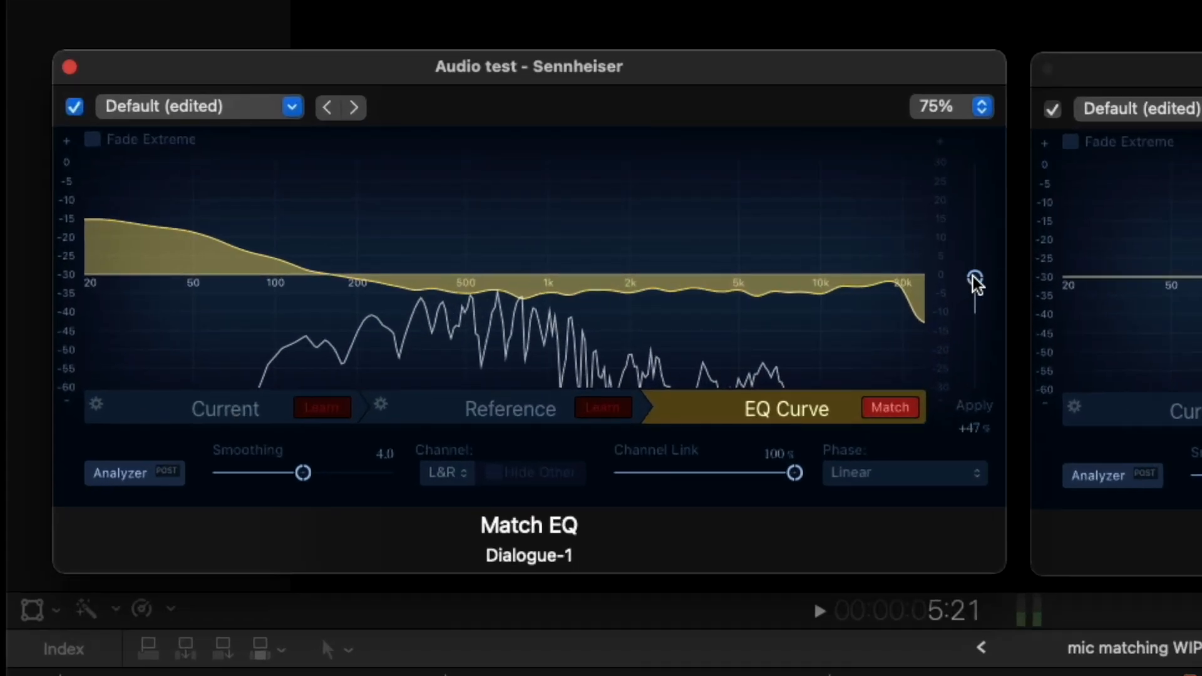
Adjust the Sennheiser Match EQ Apply slider up to about +75% strength
{"action": "left_click_drag", "start_coordinate": [976, 292], "coordinate": [975, 272]}
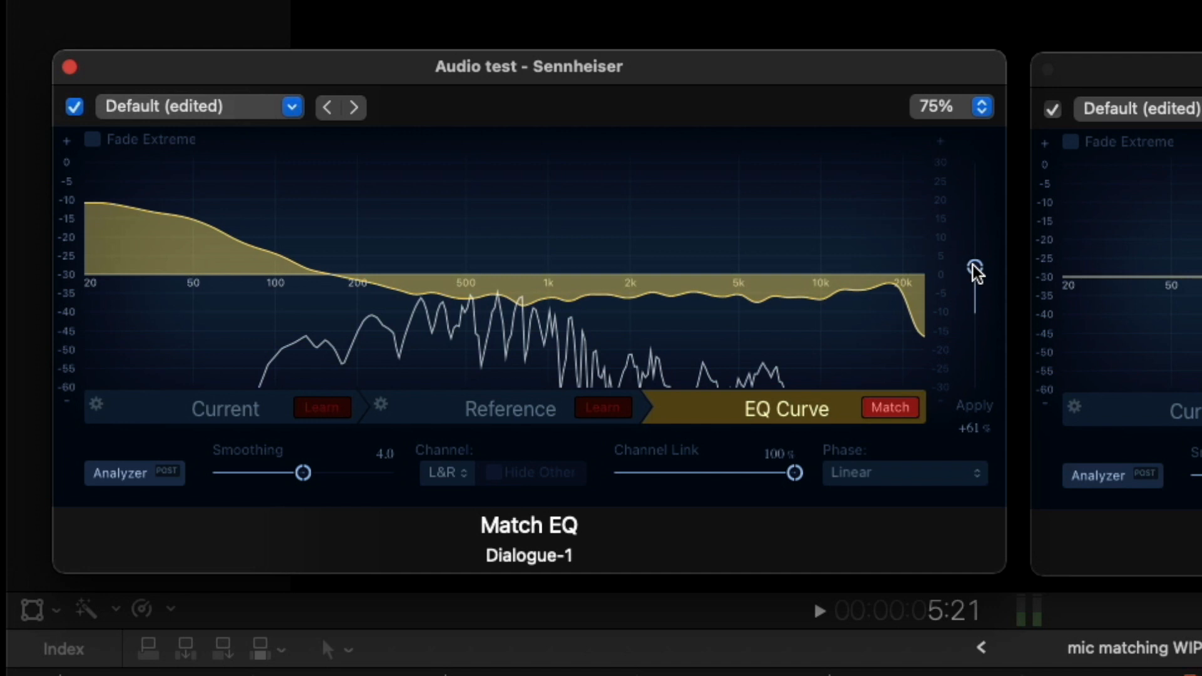
{"action": "left_click_drag", "start_coordinate": [975, 275], "coordinate": [975, 260]}
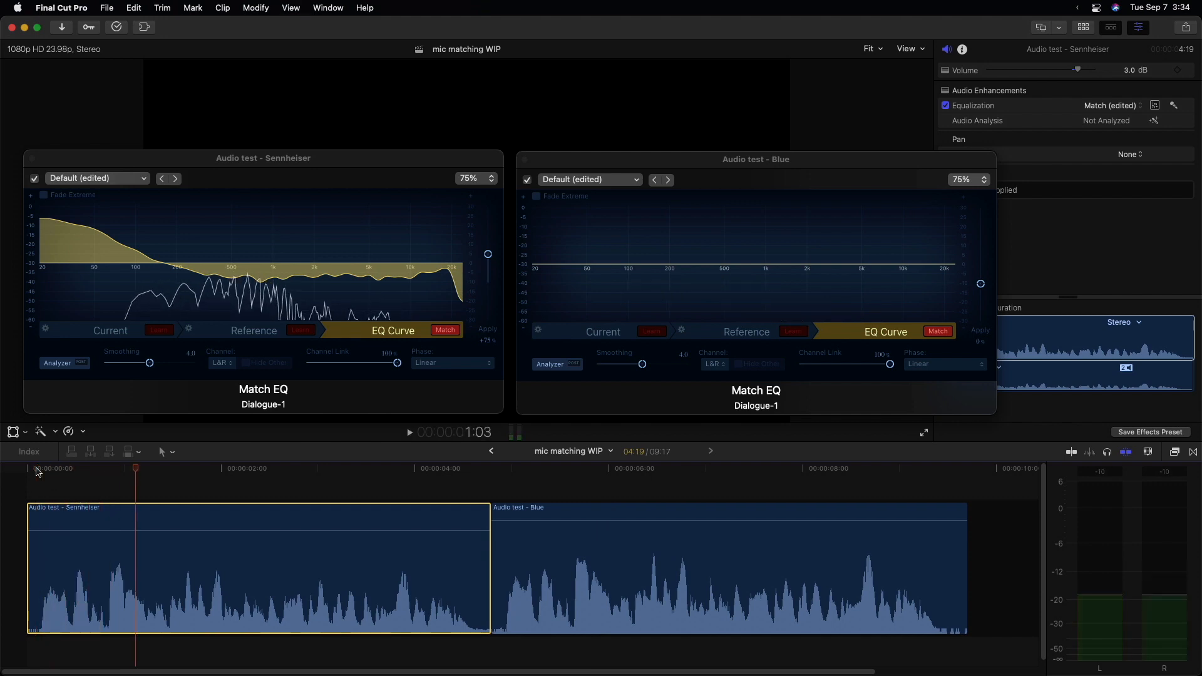
{"action": "mouse_move", "coordinate": [527, 497]}
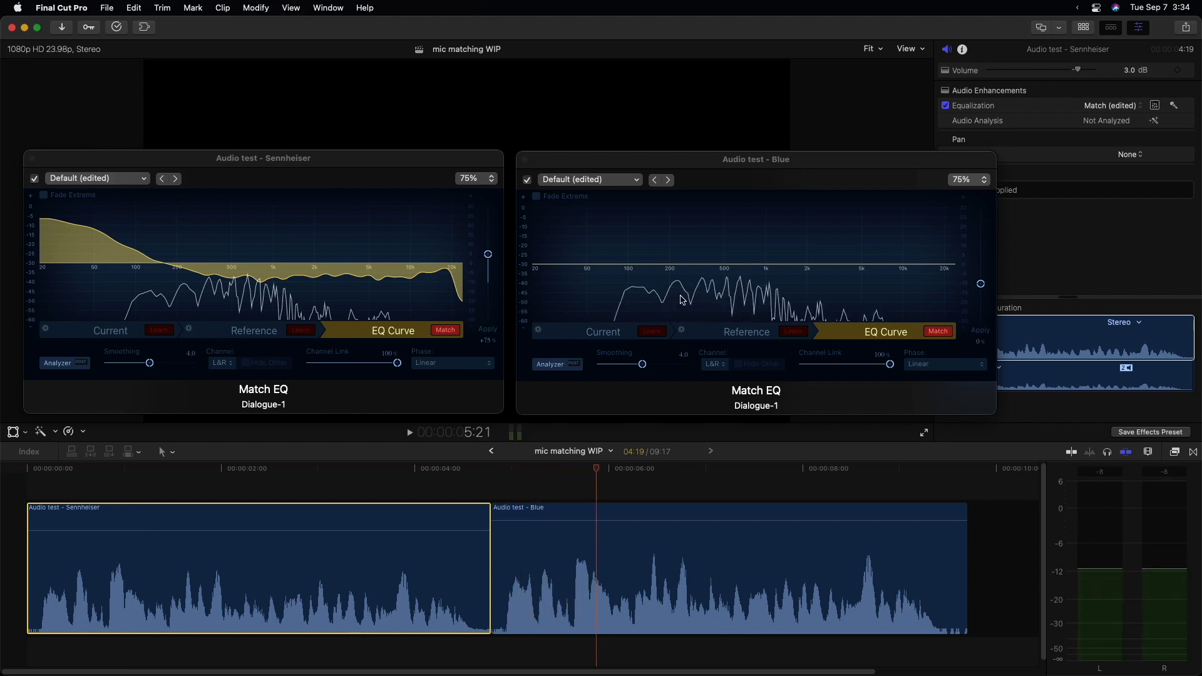
{"action": "mouse_move", "coordinate": [801, 308]}
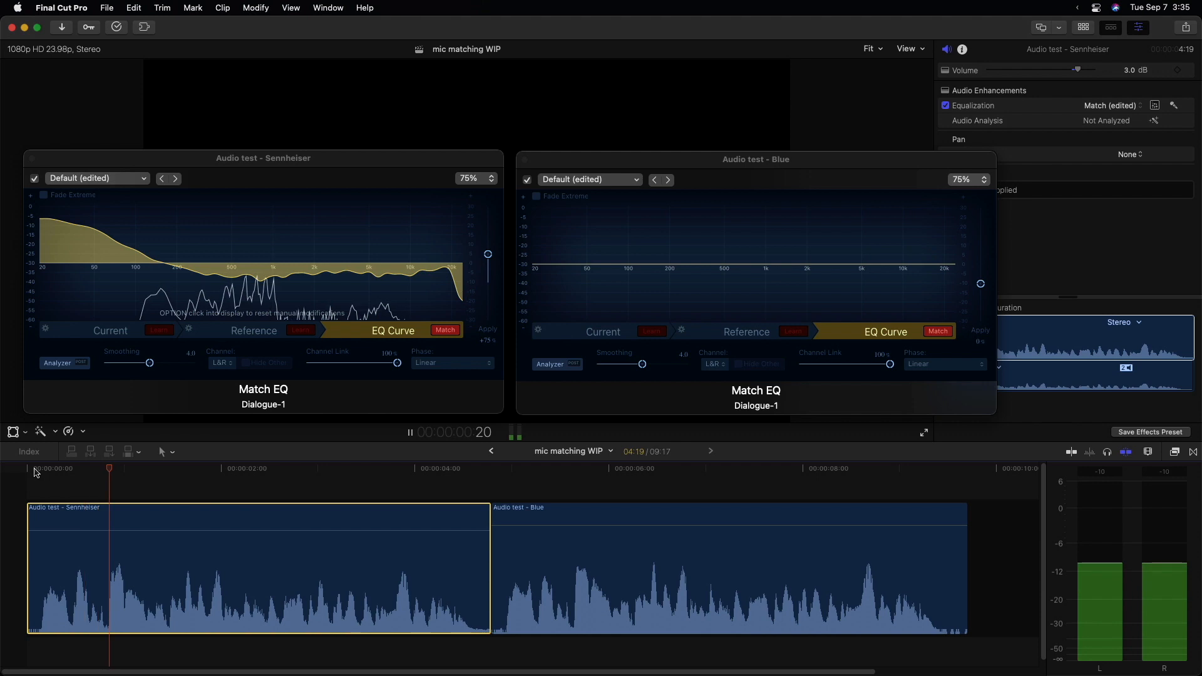
{"action": "left_click", "coordinate": [503, 468]}
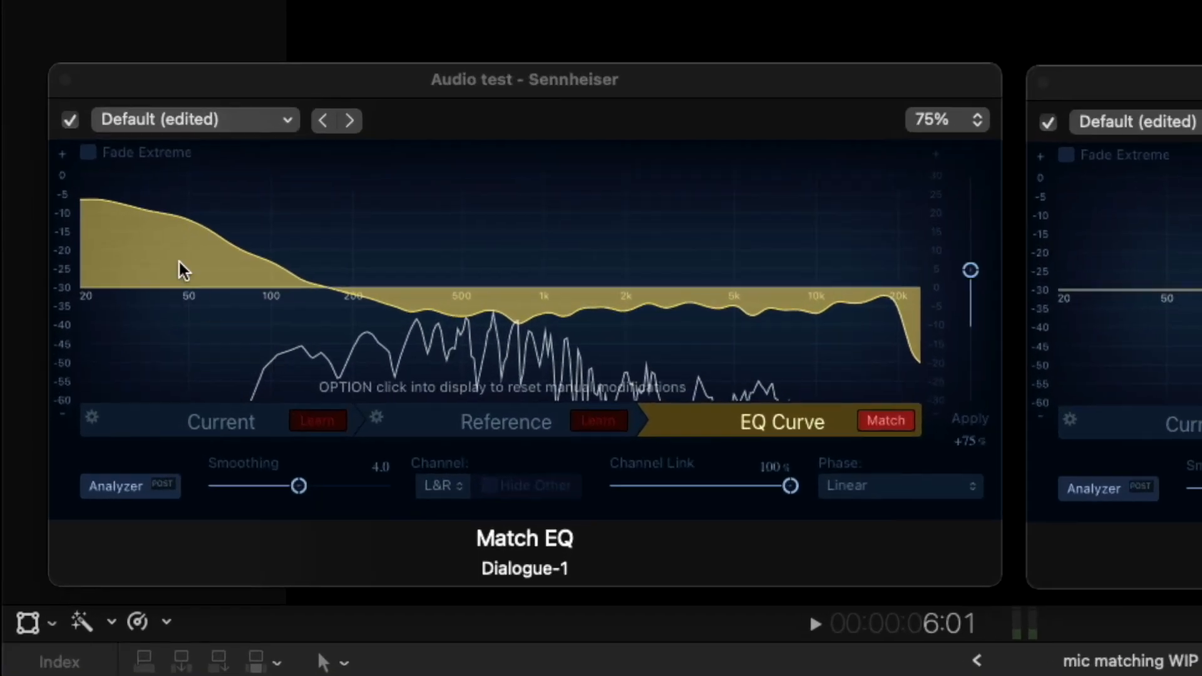
Fade the curve's extremes and try a boost near 150 Hz up to about +8 dB, then remove it
{"action": "left_click", "coordinate": [88, 151]}
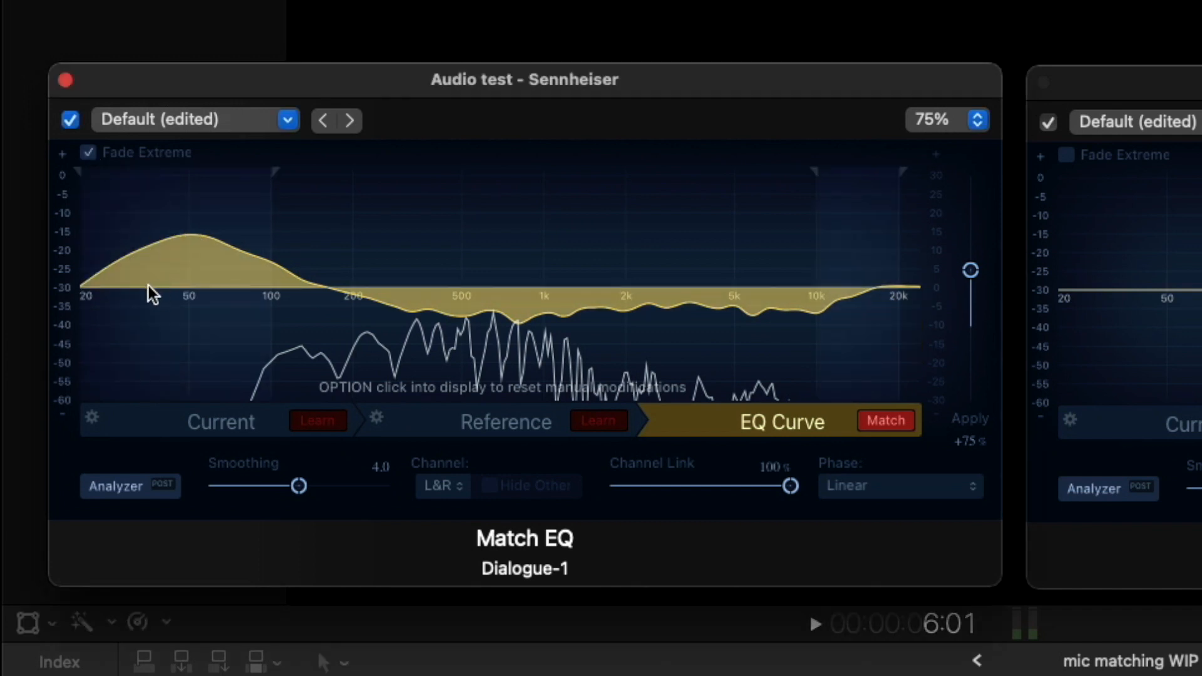
{"action": "mouse_move", "coordinate": [311, 298]}
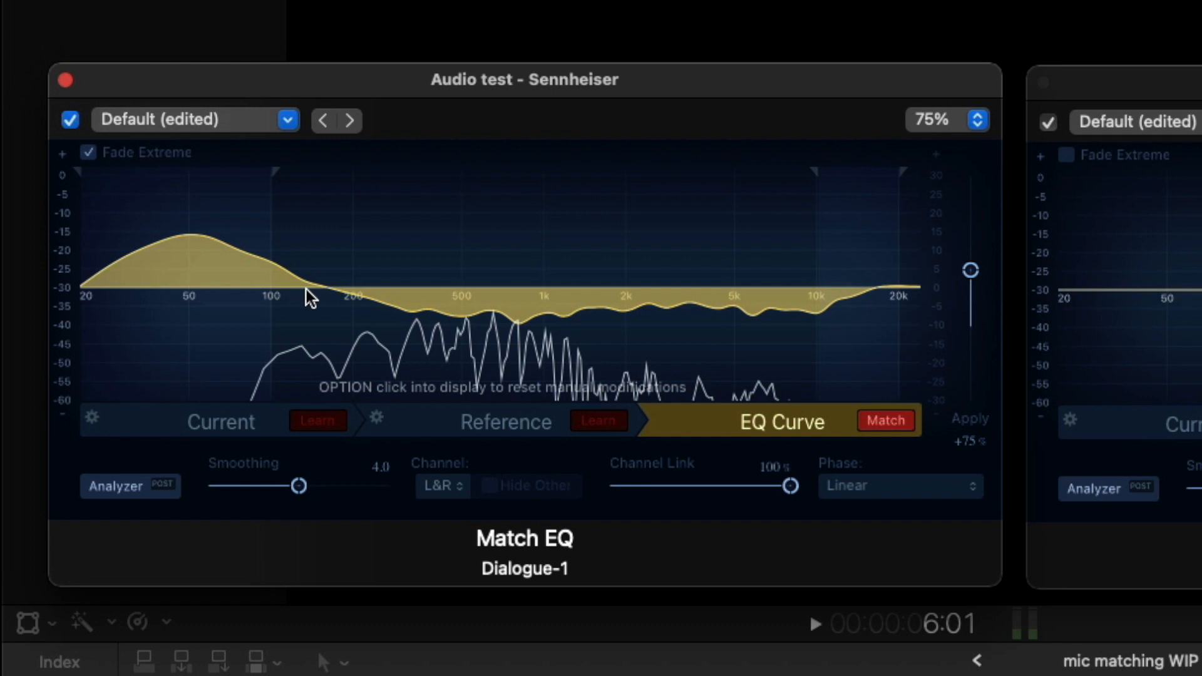
{"action": "mouse_move", "coordinate": [298, 284]}
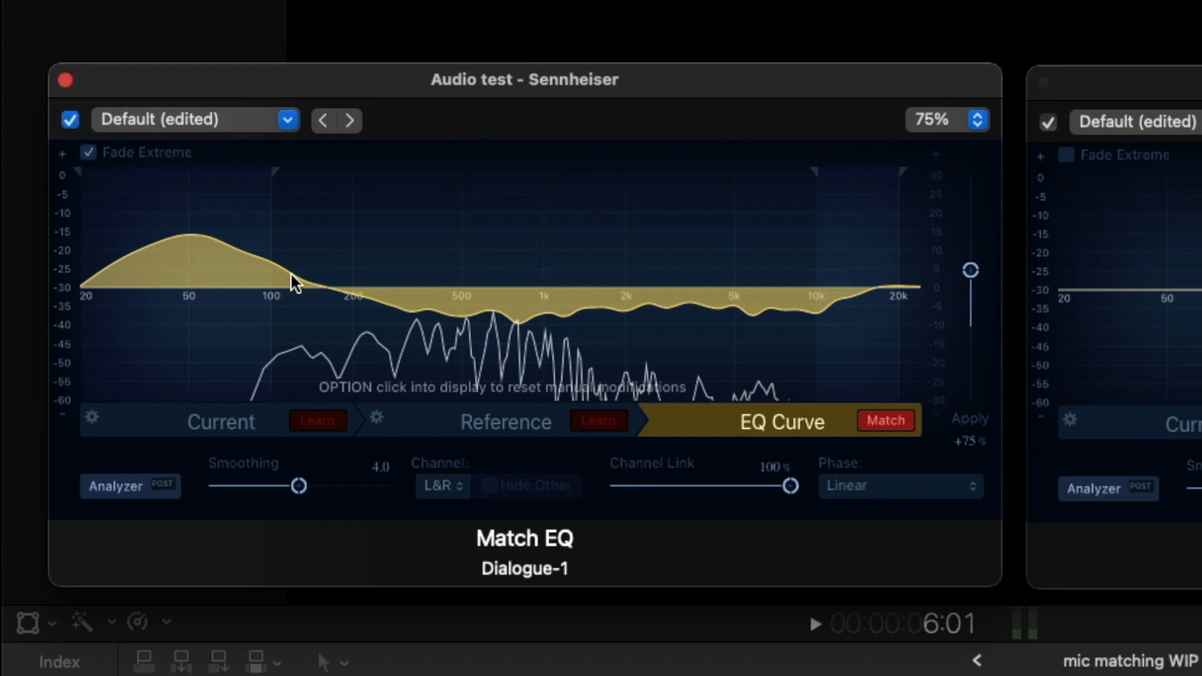
{"action": "mouse_move", "coordinate": [523, 309]}
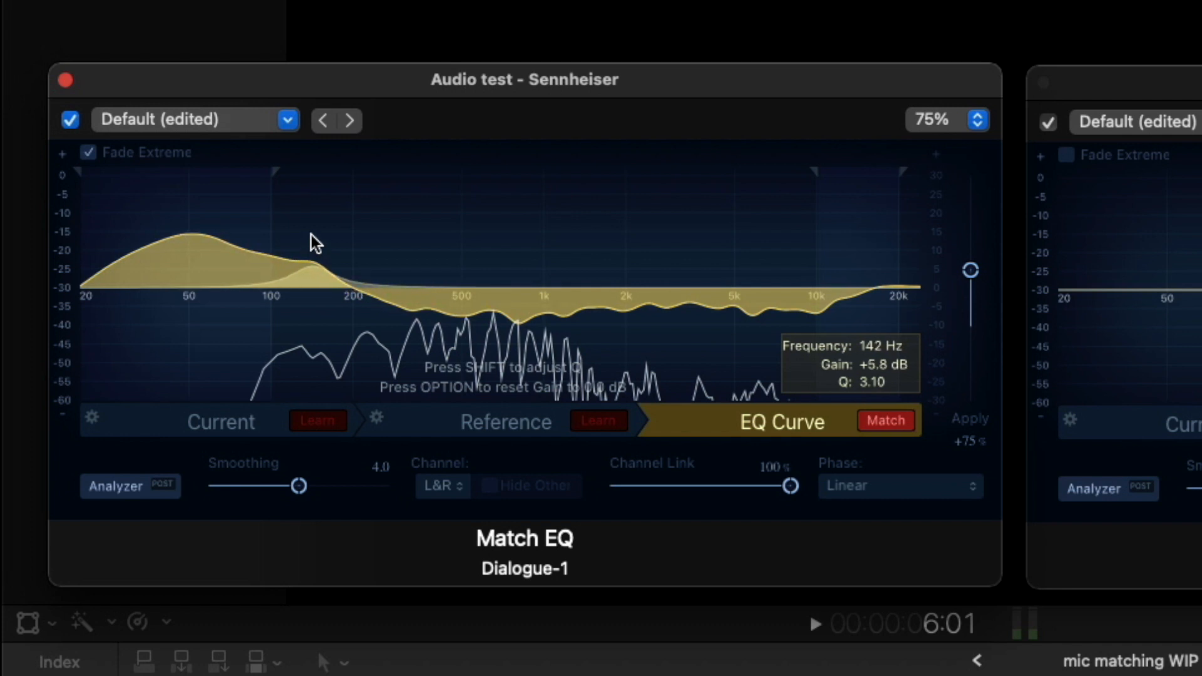
{"action": "left_click_drag", "start_coordinate": [314, 242], "coordinate": [321, 249]}
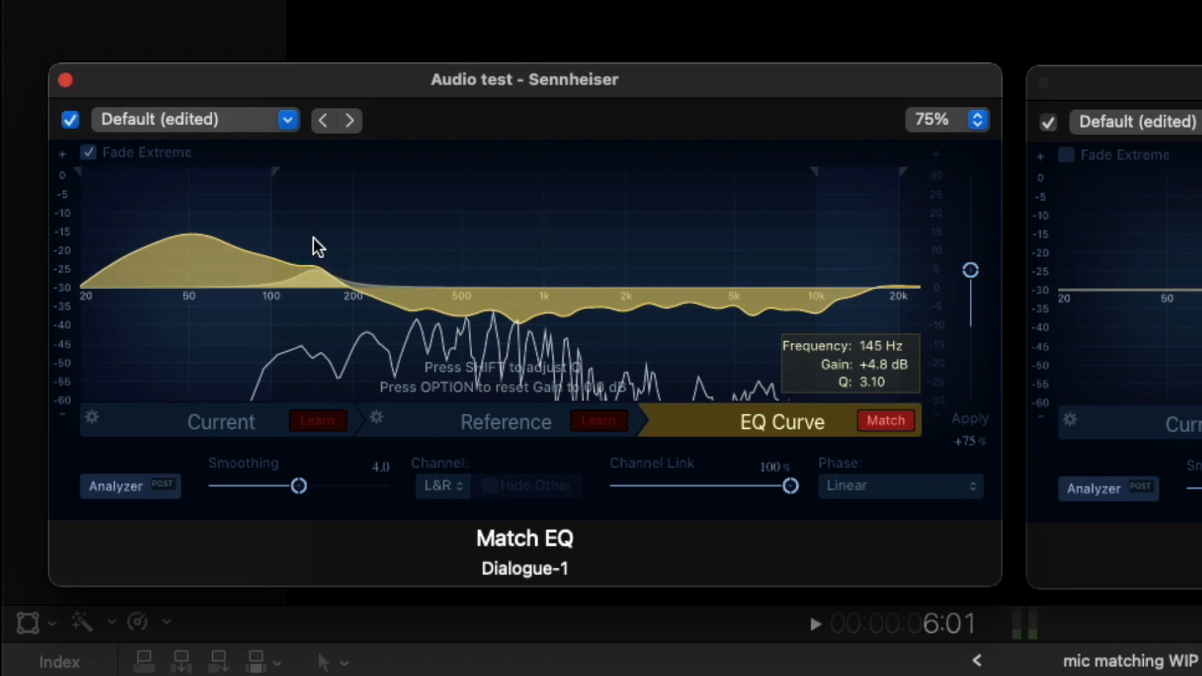
{"action": "left_click_drag", "start_coordinate": [318, 245], "coordinate": [321, 236]}
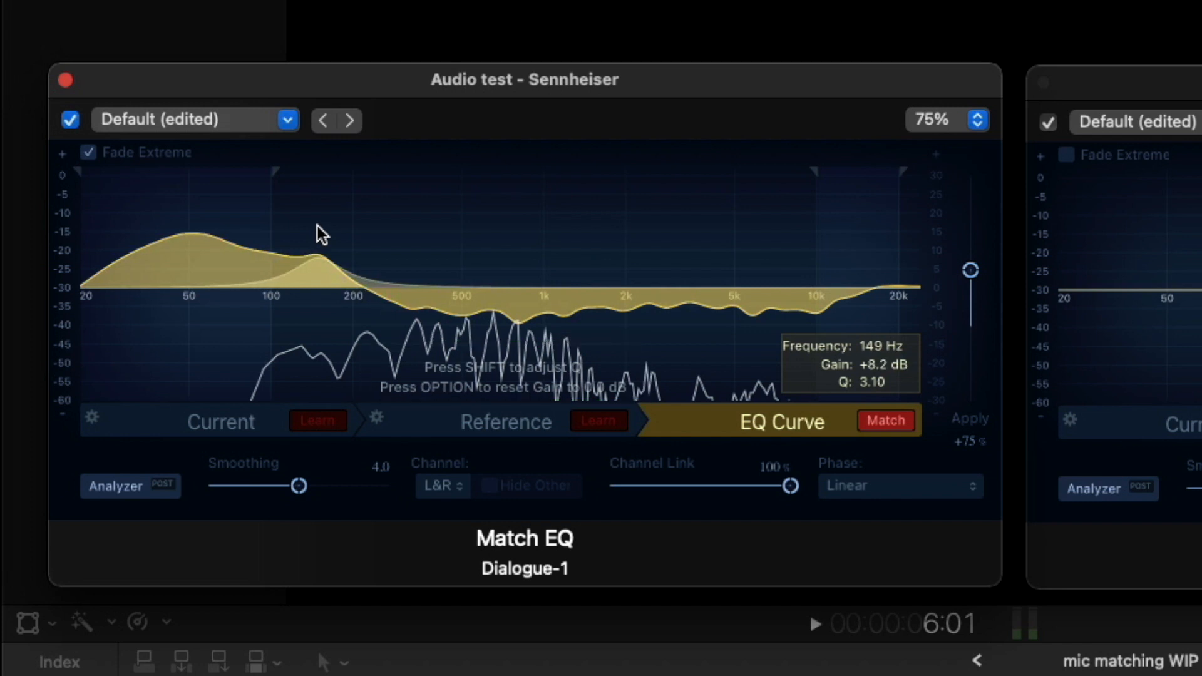
{"action": "left_click_drag", "start_coordinate": [322, 234], "coordinate": [322, 231]}
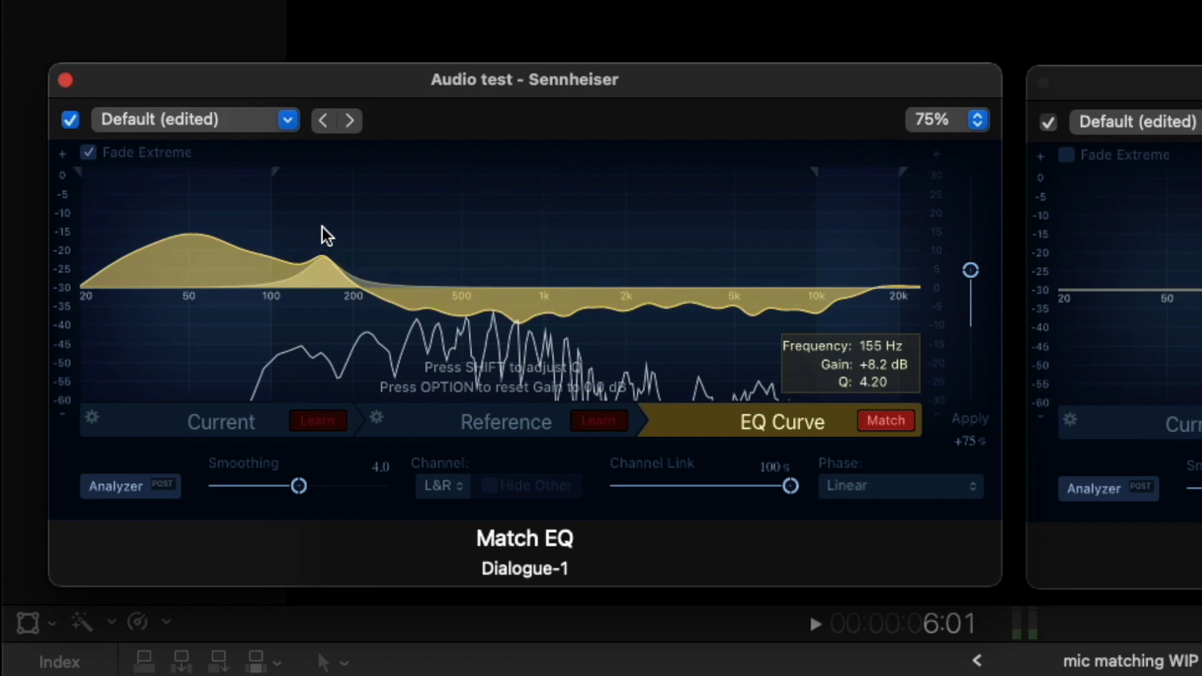
{"action": "left_click_drag", "start_coordinate": [321, 235], "coordinate": [321, 214]}
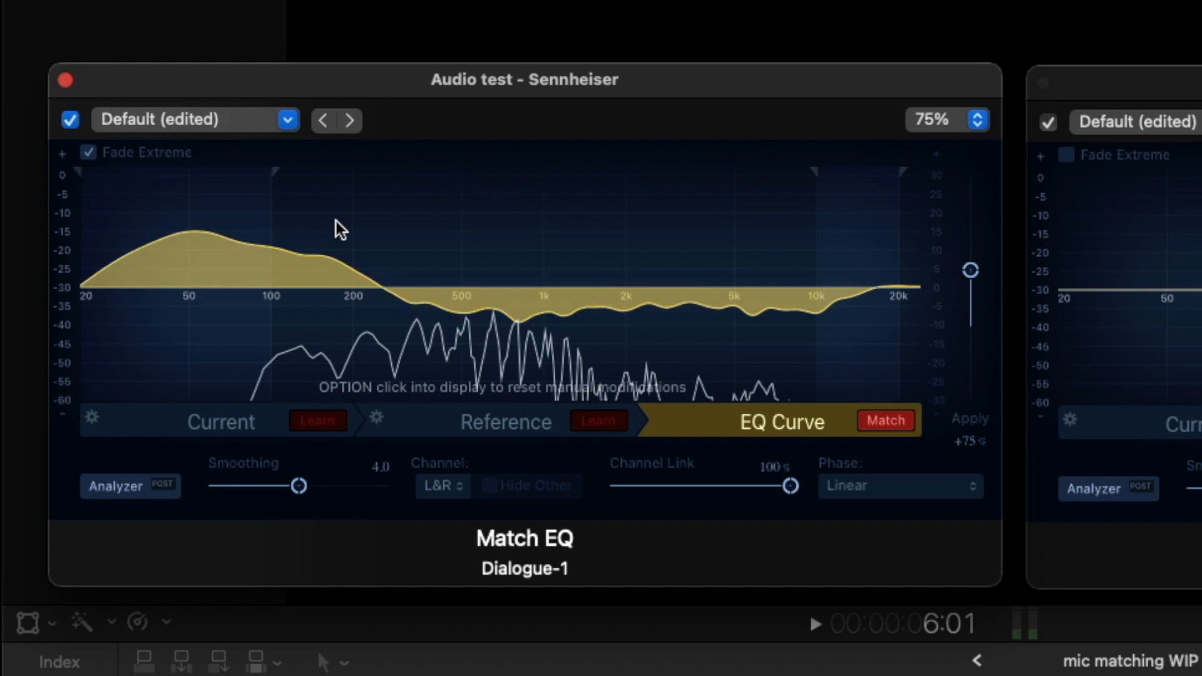
Redo the hand-made boost as a broad +6.8 dB bump near 157 Hz
{"action": "left_click_drag", "start_coordinate": [341, 230], "coordinate": [322, 279]}
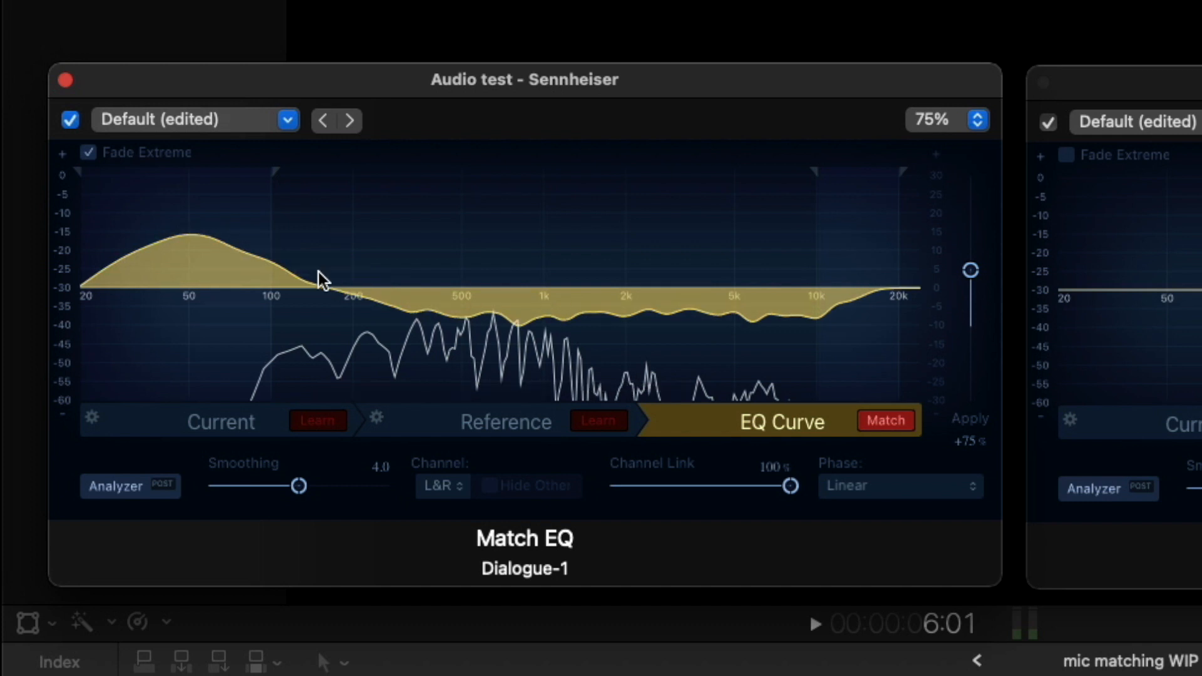
{"action": "left_click_drag", "start_coordinate": [321, 278], "coordinate": [320, 254]}
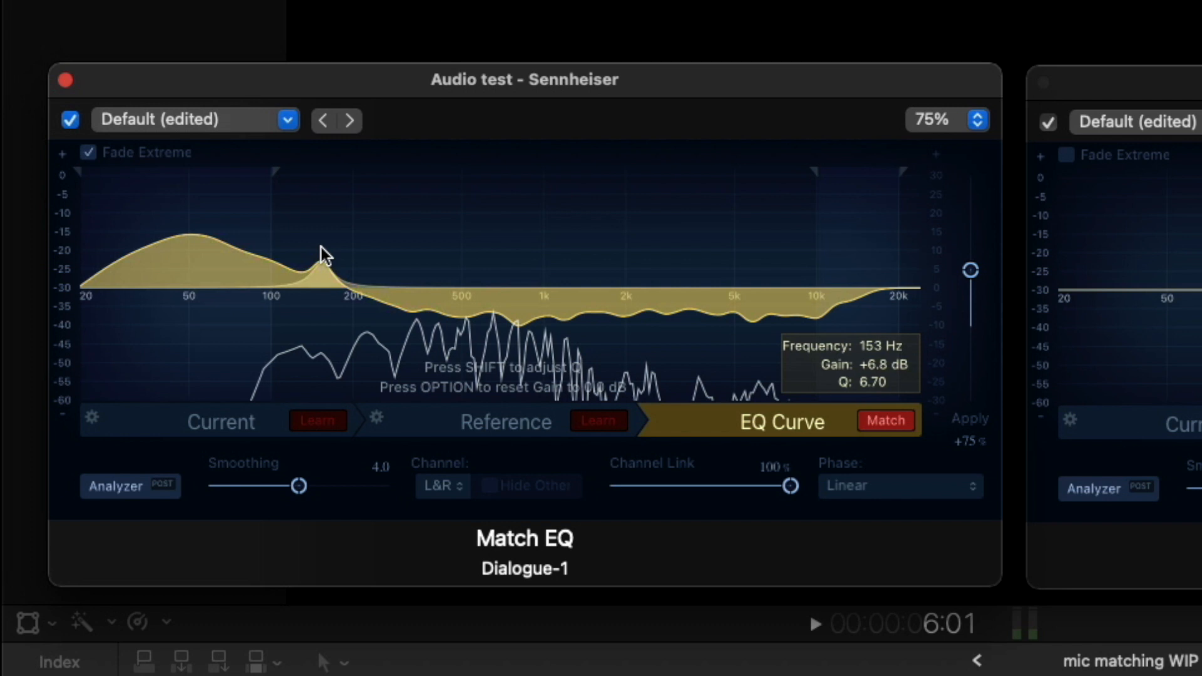
{"action": "left_click_drag", "start_coordinate": [321, 255], "coordinate": [322, 233]}
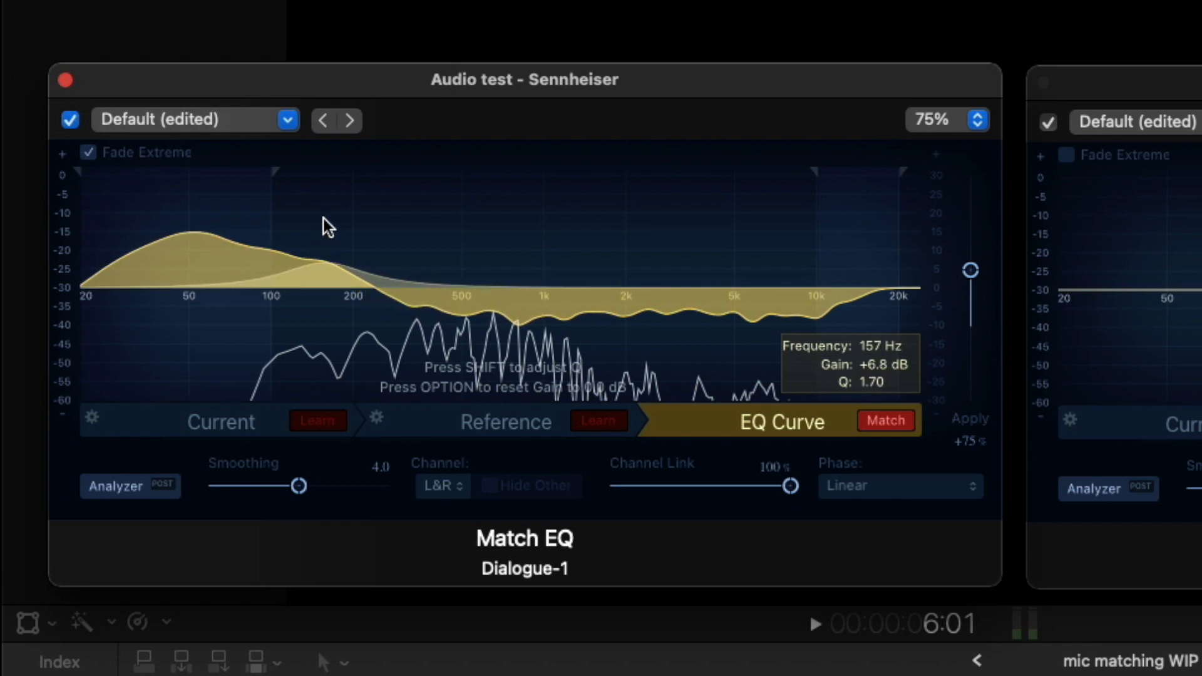
{"action": "mouse_move", "coordinate": [504, 250]}
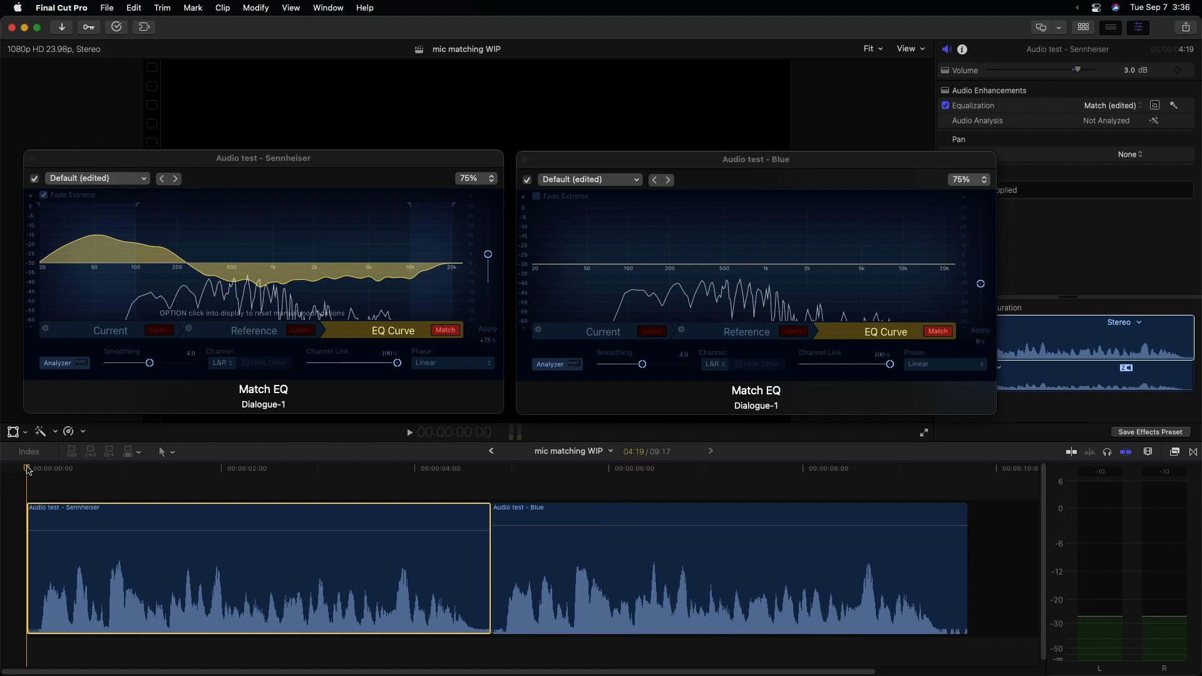
{"action": "left_click", "coordinate": [408, 432]}
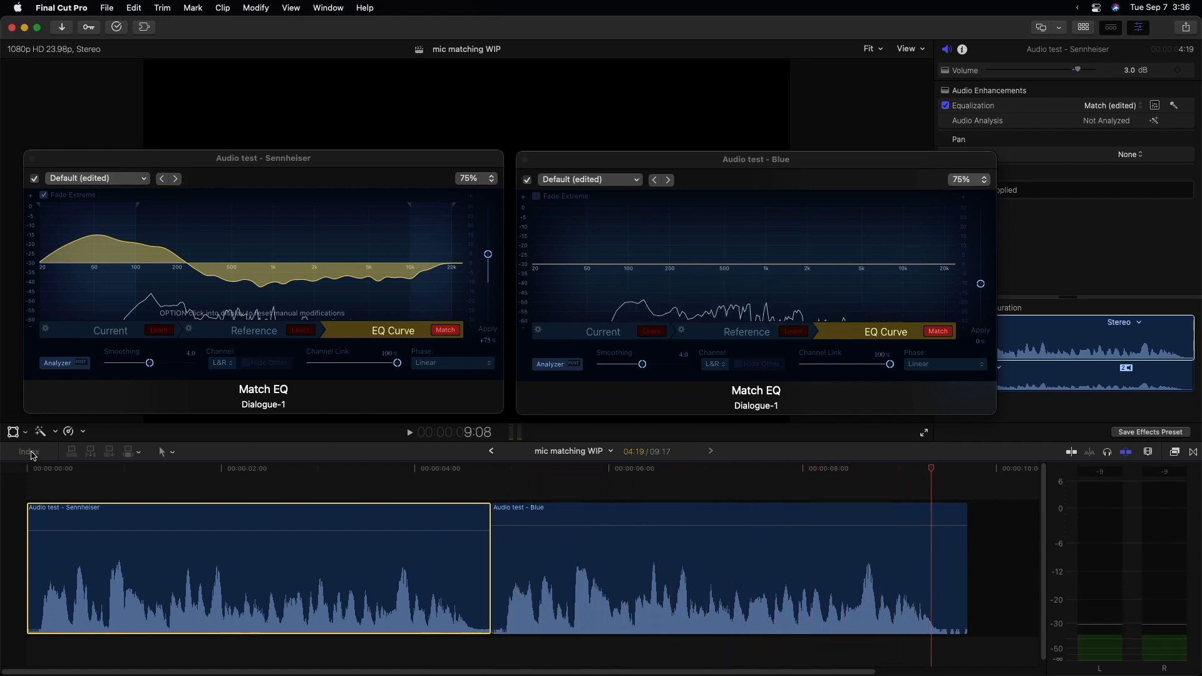
{"action": "mouse_move", "coordinate": [159, 253]}
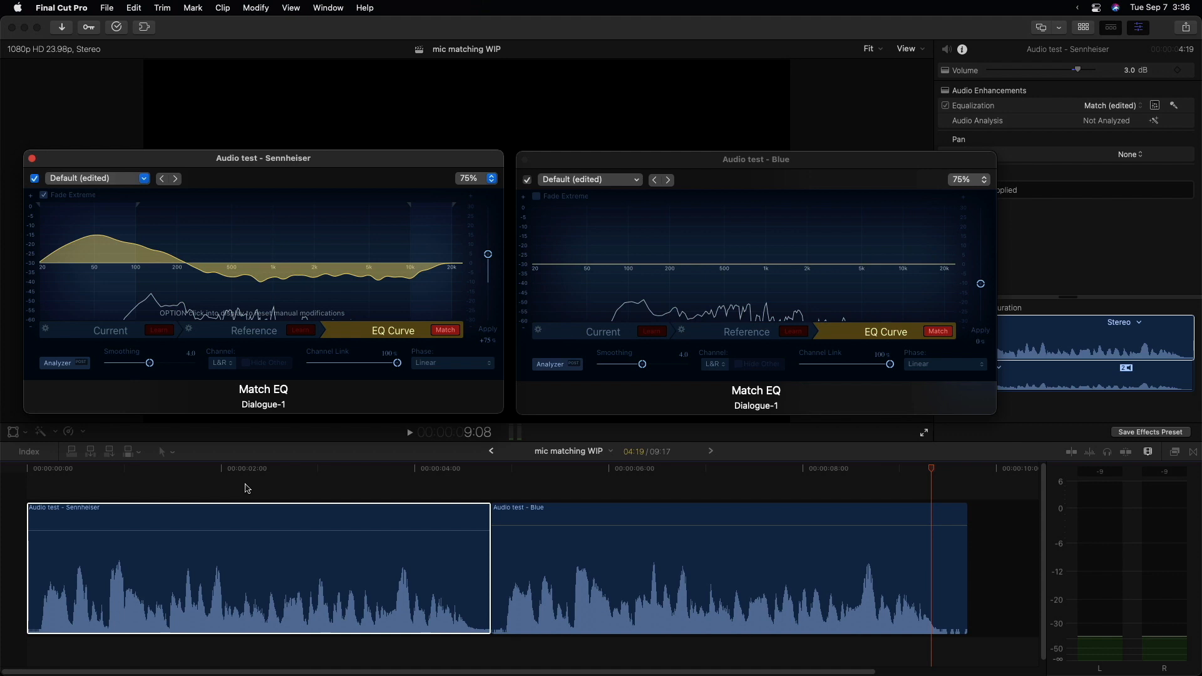
{"action": "left_click_drag", "start_coordinate": [755, 159], "coordinate": [600, 114]}
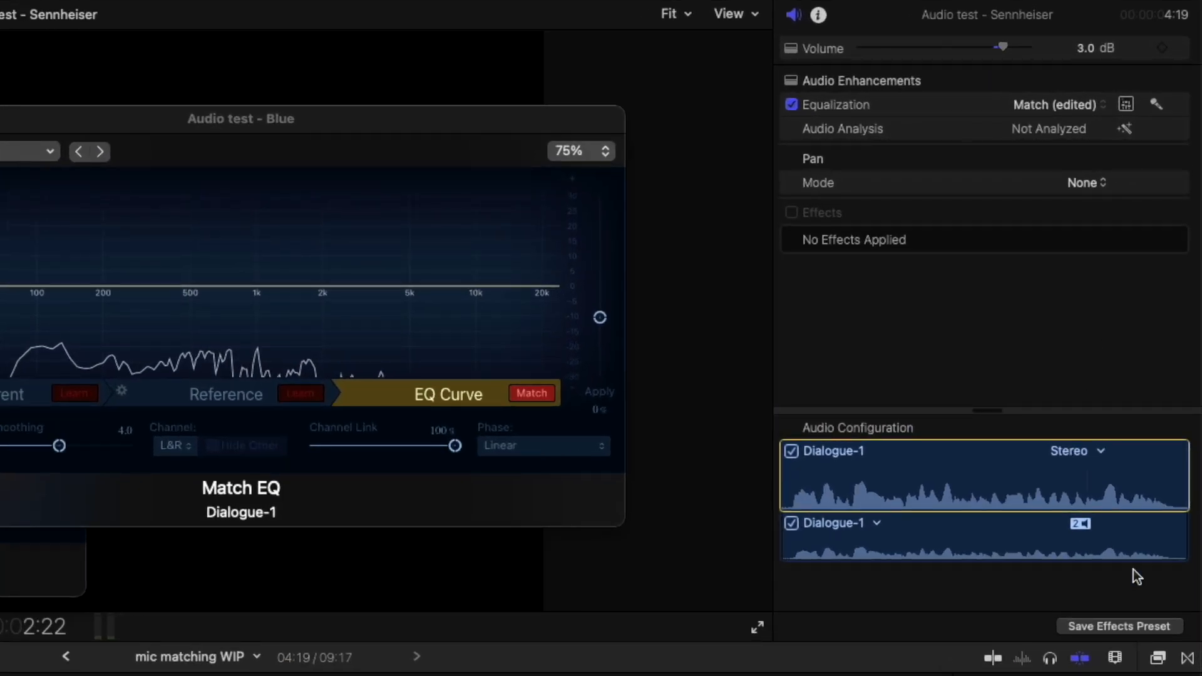
Begin saving the clip's Volume and Match EQ as an effects preset and pick its category
{"action": "left_click", "coordinate": [1118, 626]}
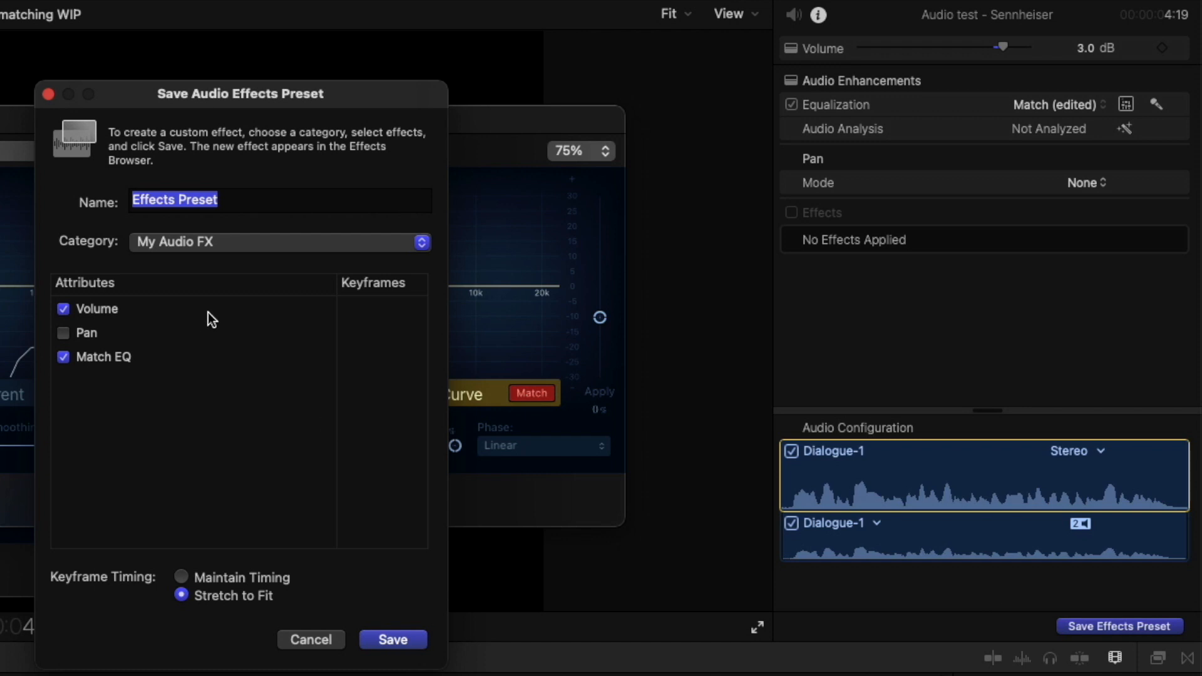
{"action": "mouse_move", "coordinate": [243, 253]}
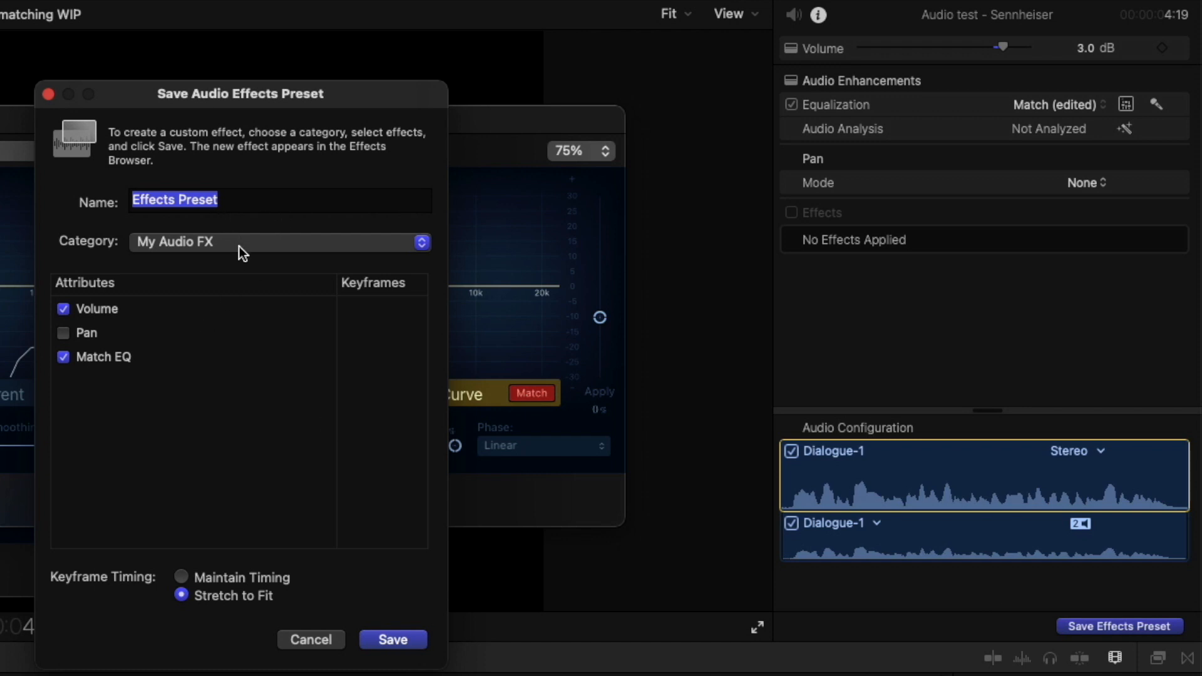
{"action": "left_click", "coordinate": [279, 242]}
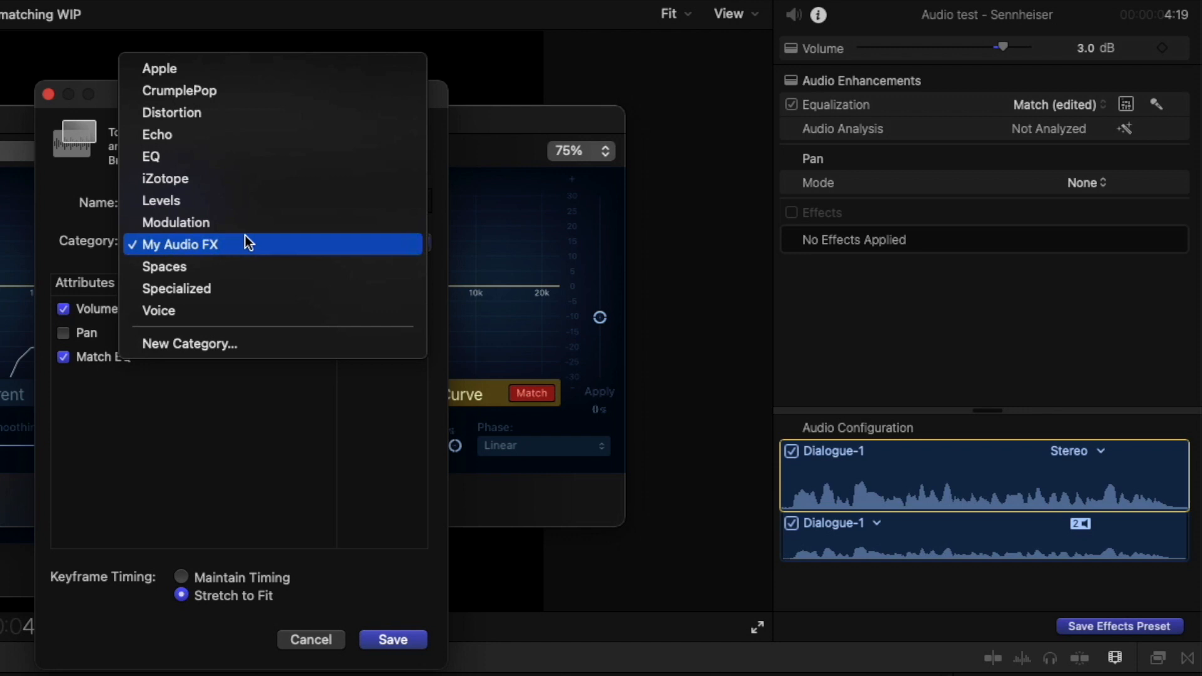
{"action": "mouse_move", "coordinate": [246, 247]}
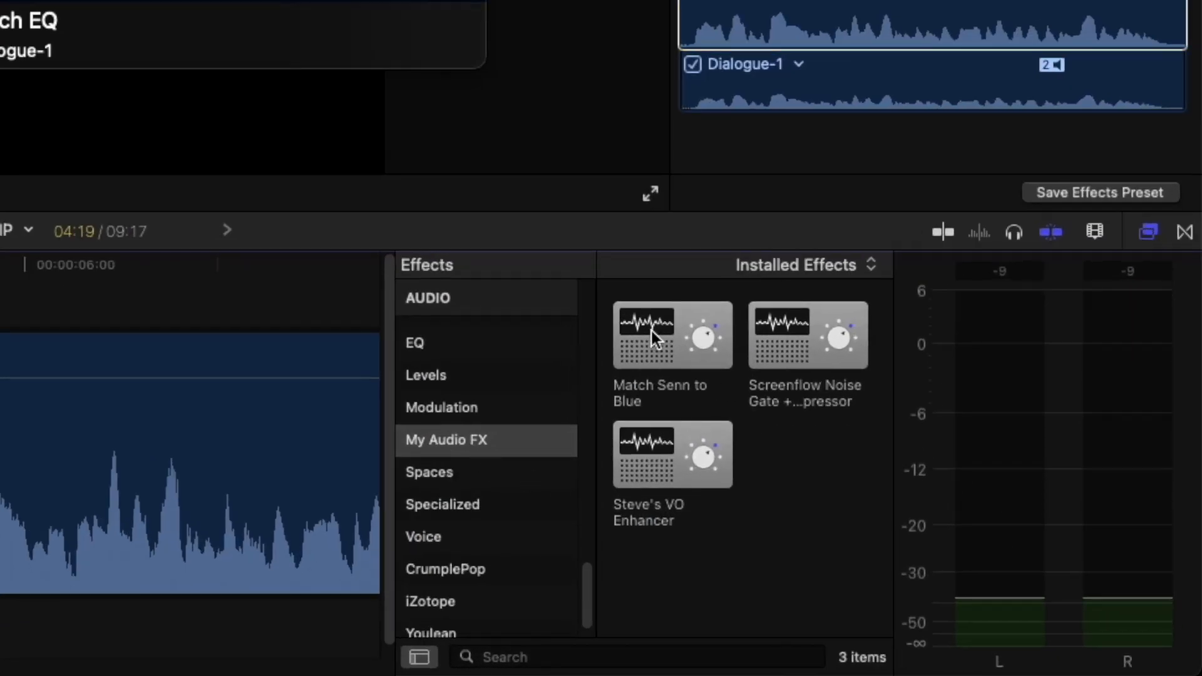
Select the Match Senn to Blue preset in the My Audio FX effects category
{"action": "left_click", "coordinate": [671, 336]}
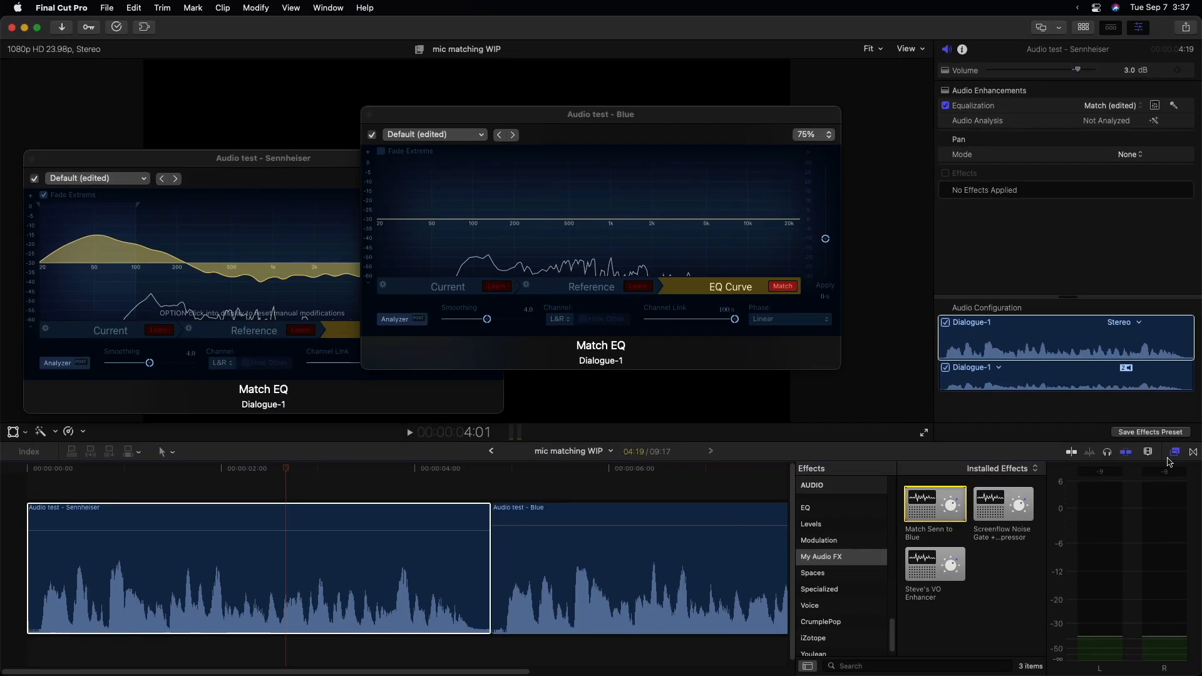
{"action": "mouse_move", "coordinate": [1173, 452]}
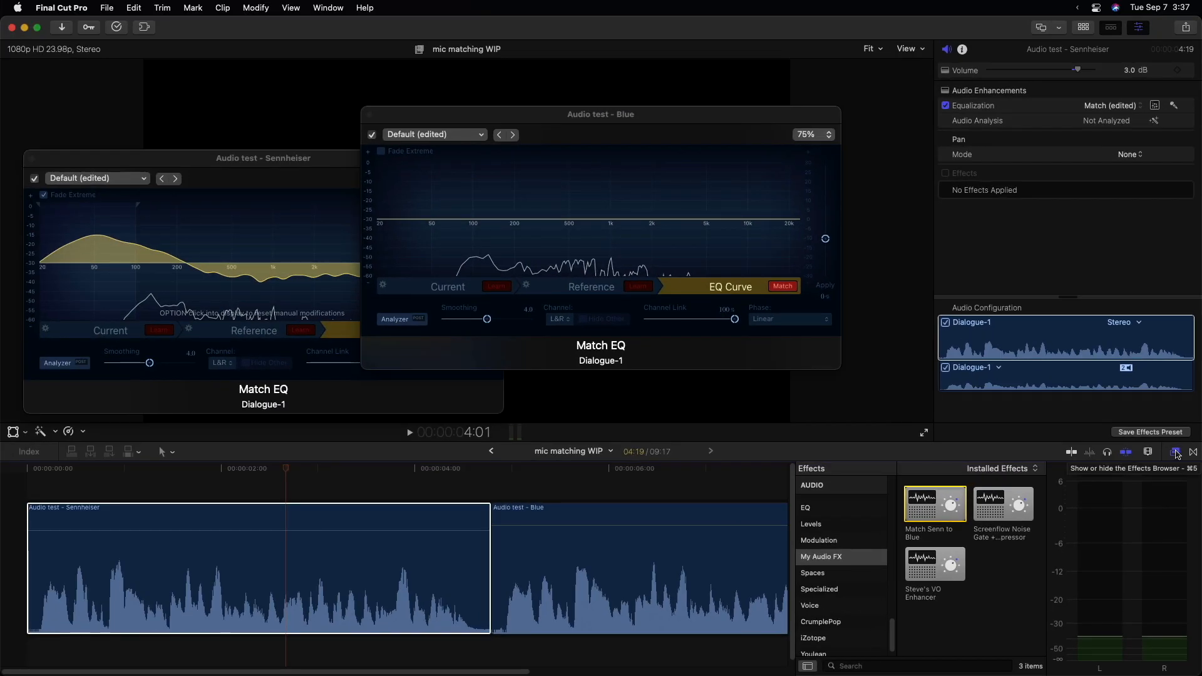
{"action": "left_click", "coordinate": [1175, 452]}
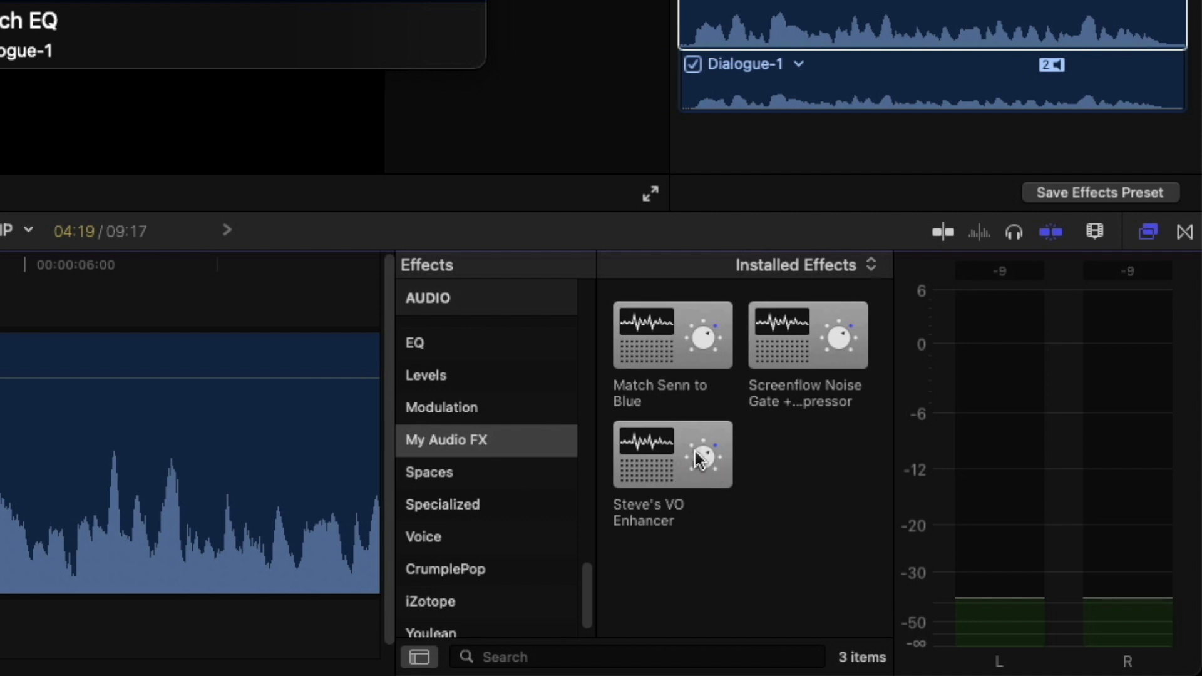
{"action": "mouse_move", "coordinate": [679, 458]}
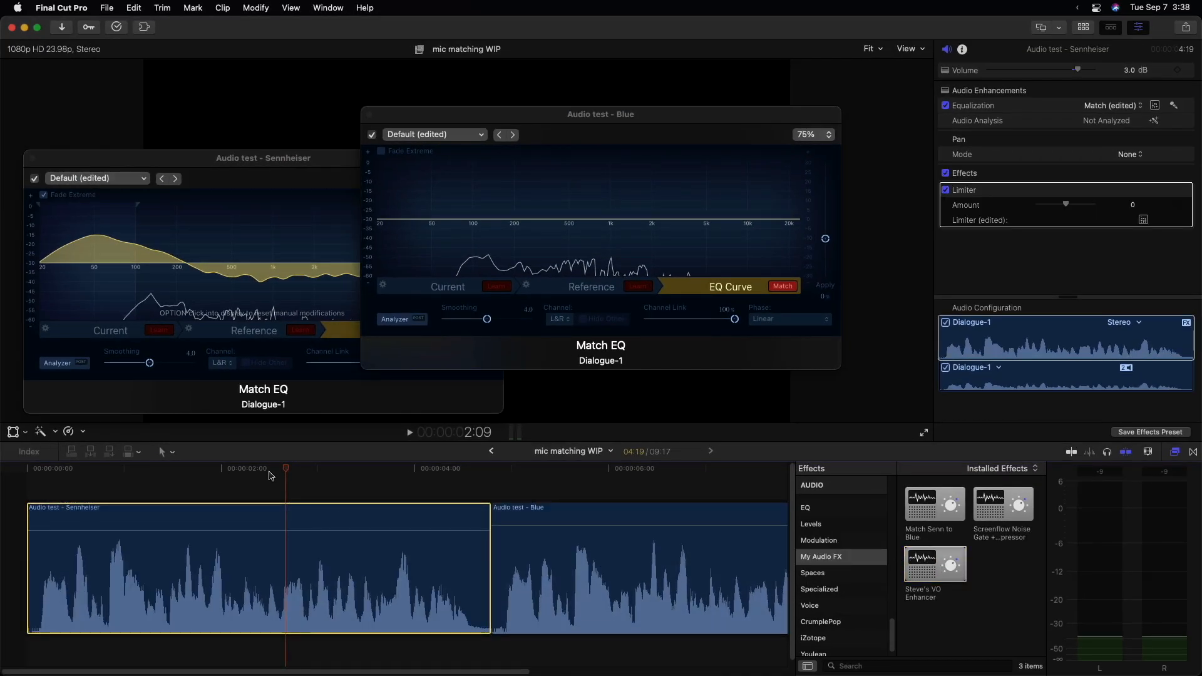
{"action": "left_click", "coordinate": [1143, 220]}
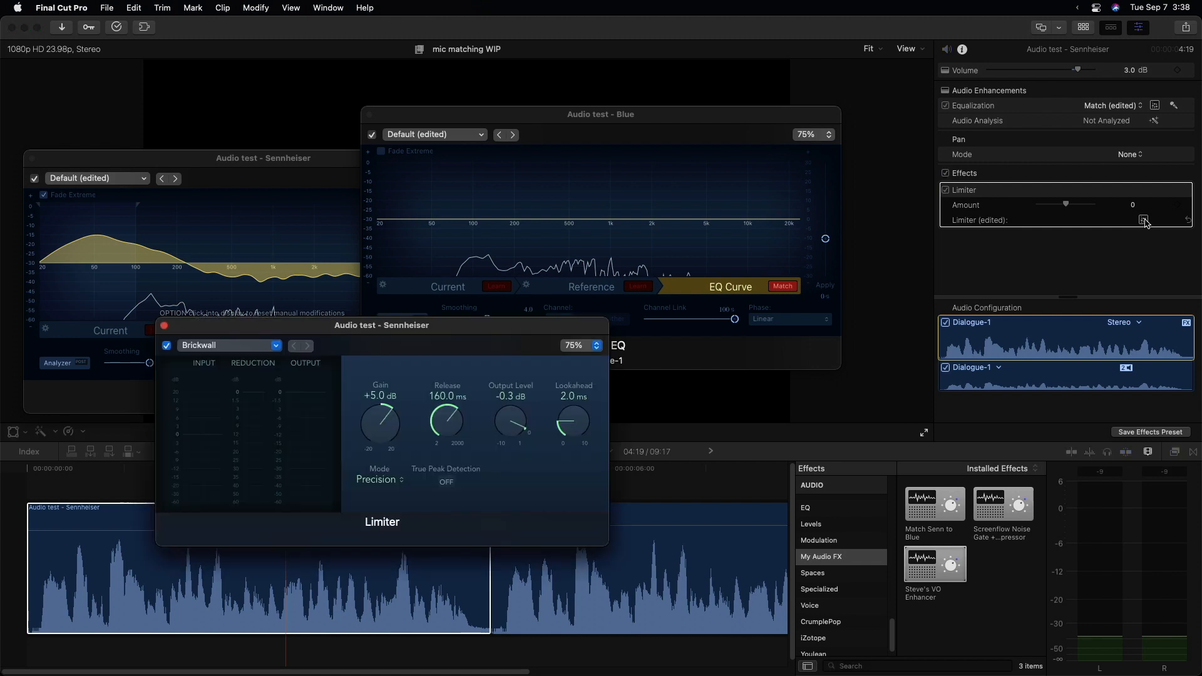
{"action": "left_click_drag", "start_coordinate": [380, 324], "coordinate": [515, 214]}
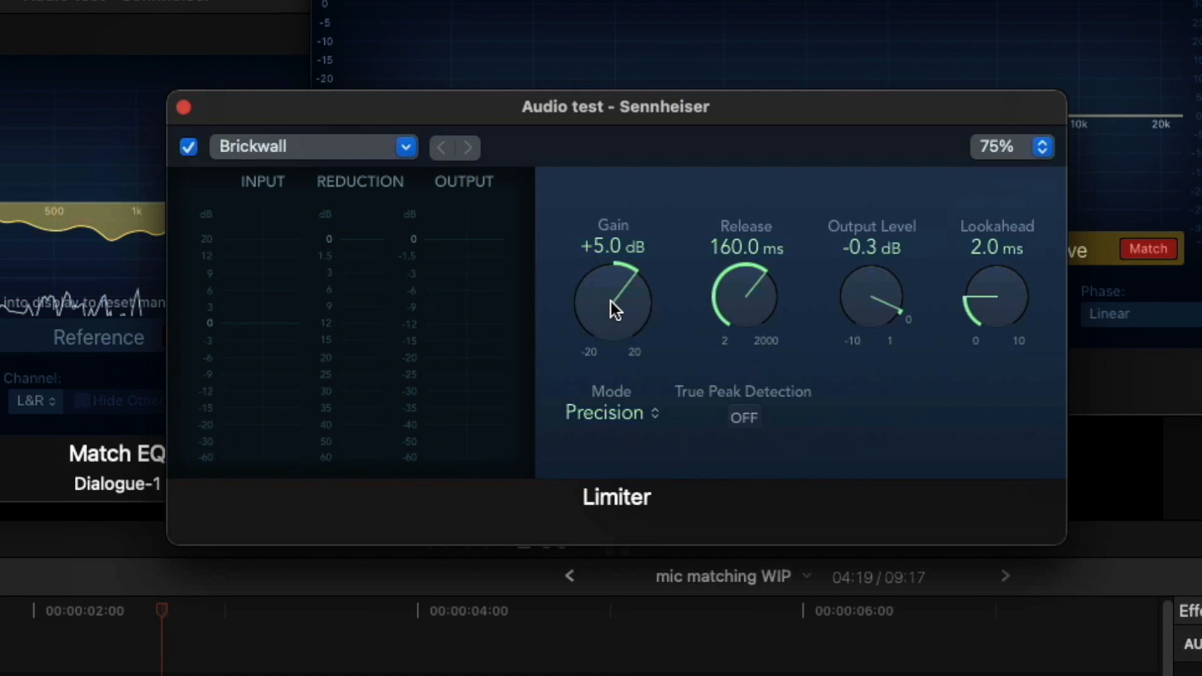
{"action": "mouse_move", "coordinate": [741, 320]}
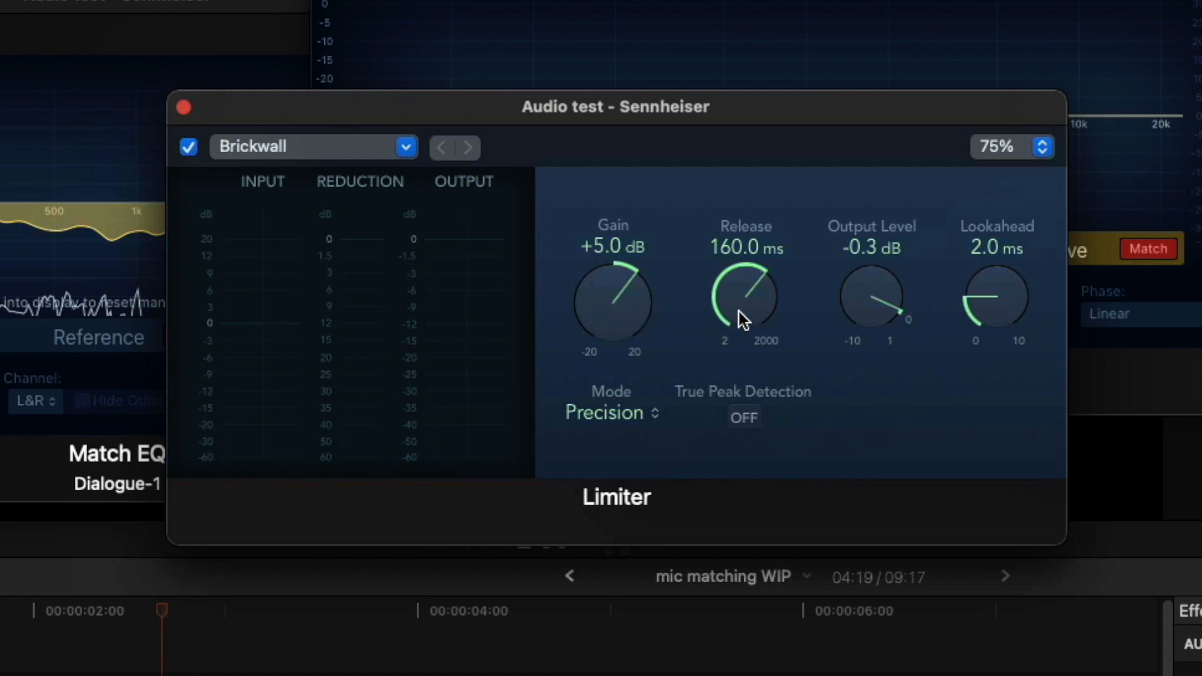
{"action": "mouse_move", "coordinate": [837, 313]}
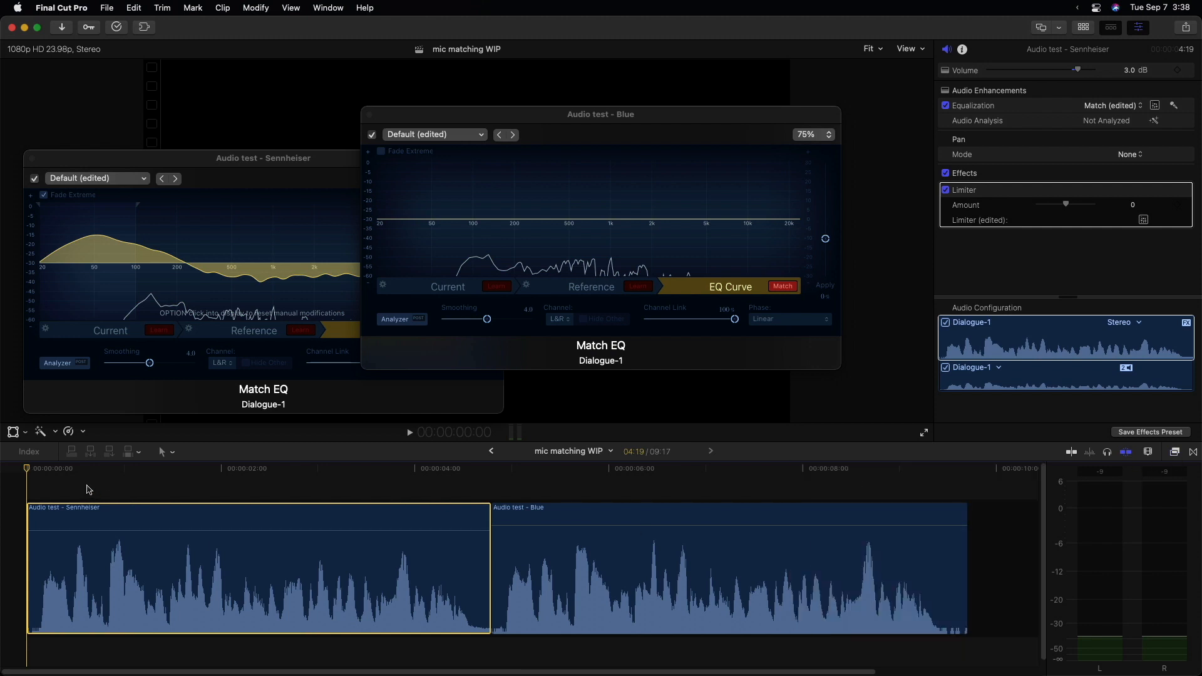
{"action": "left_click", "coordinate": [408, 432]}
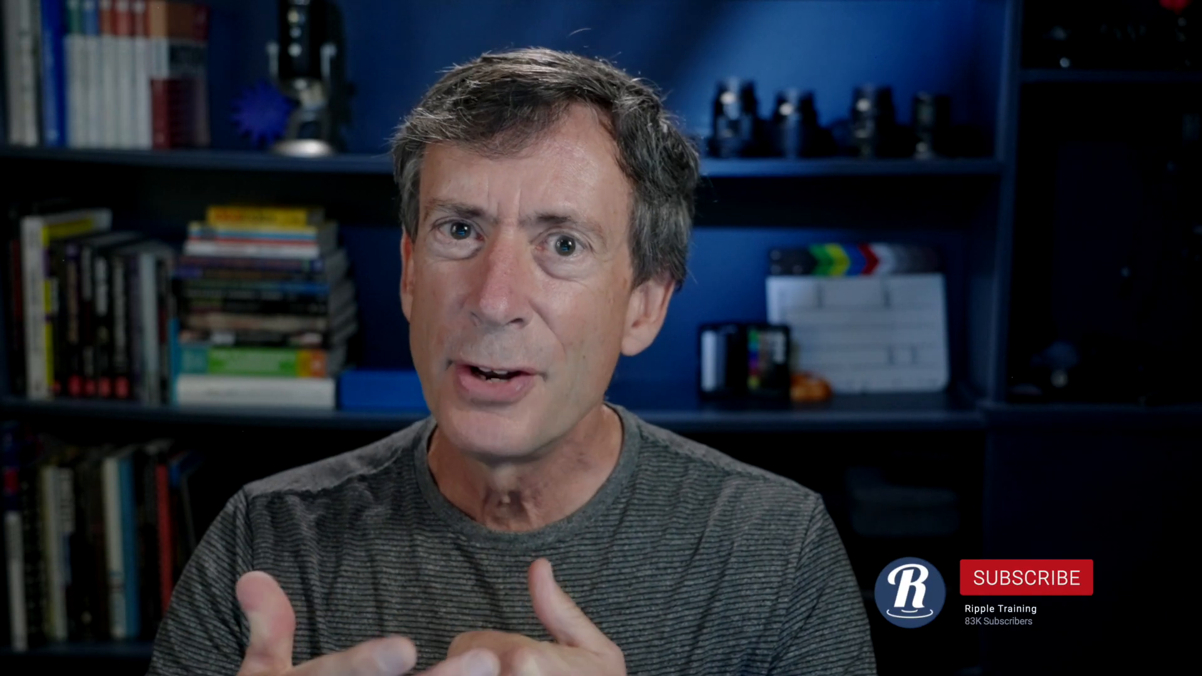
{"action": "left_click", "coordinate": [1027, 577]}
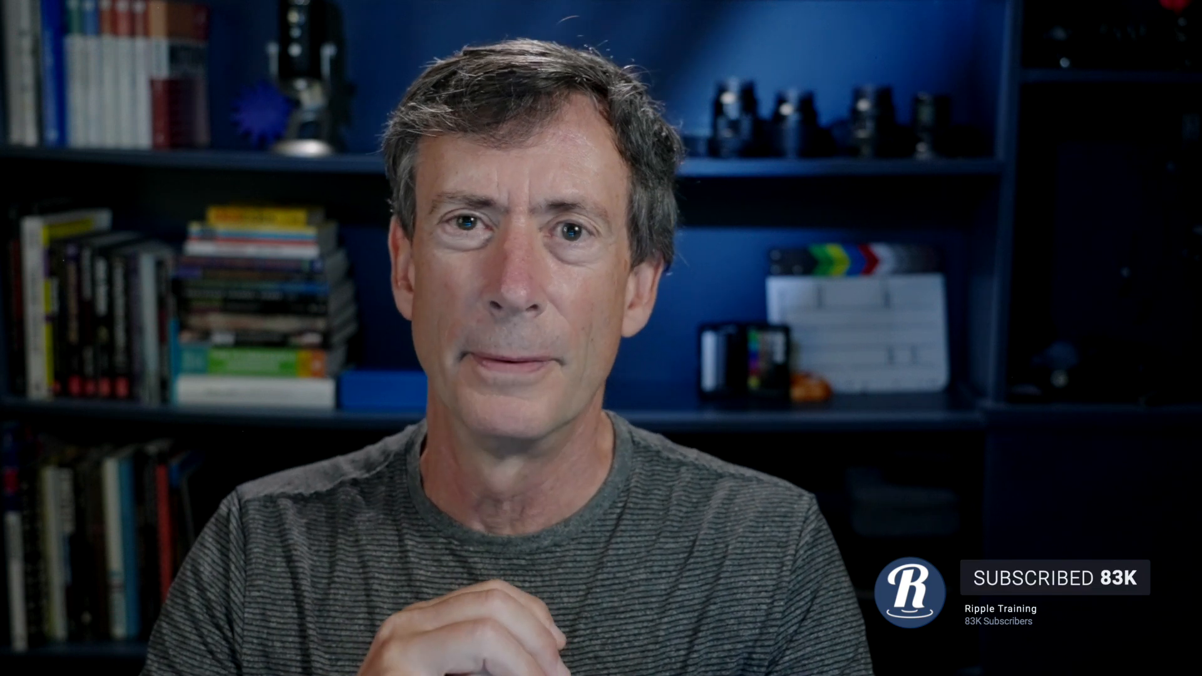